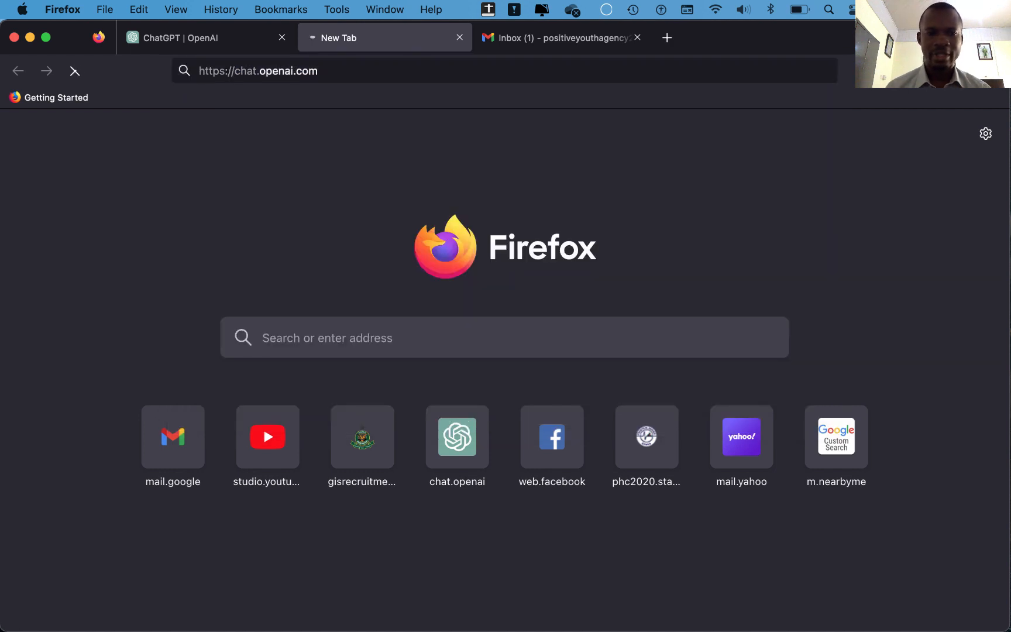
Open chat.openai.com in a new tab and start sign-up from the welcome page.
click(456, 437)
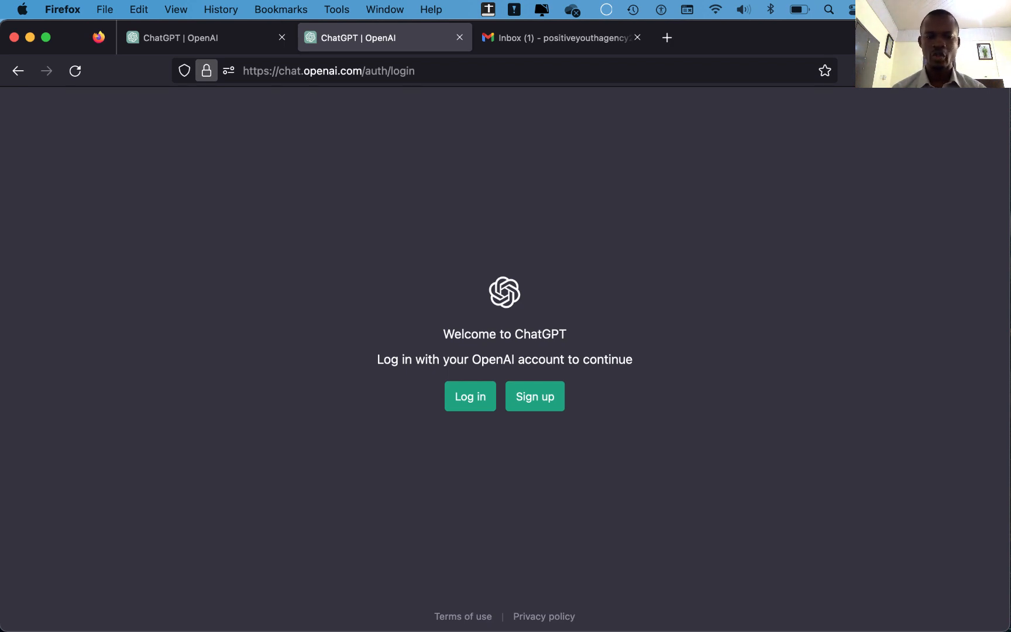
mouse_move(551, 423)
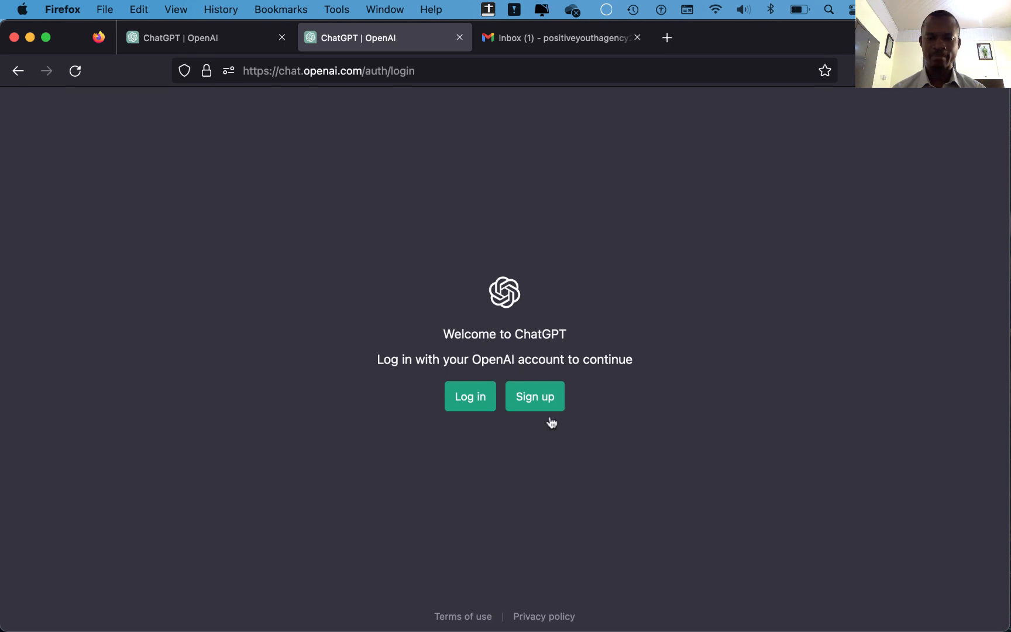
mouse_move(533, 396)
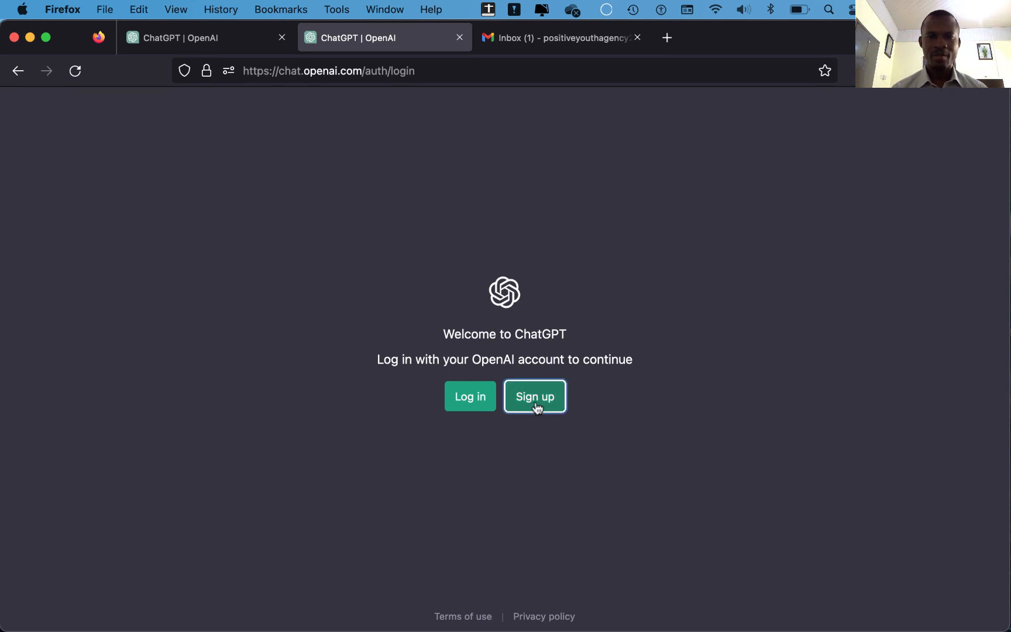
click(533, 396)
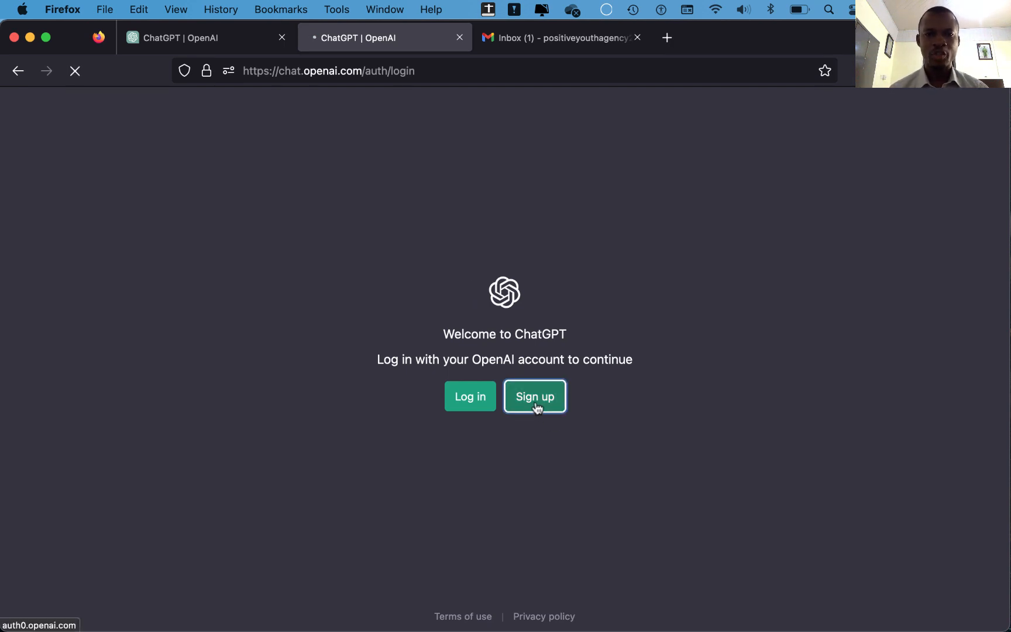
Choose Continue with Google on the Create your account page.
click(534, 396)
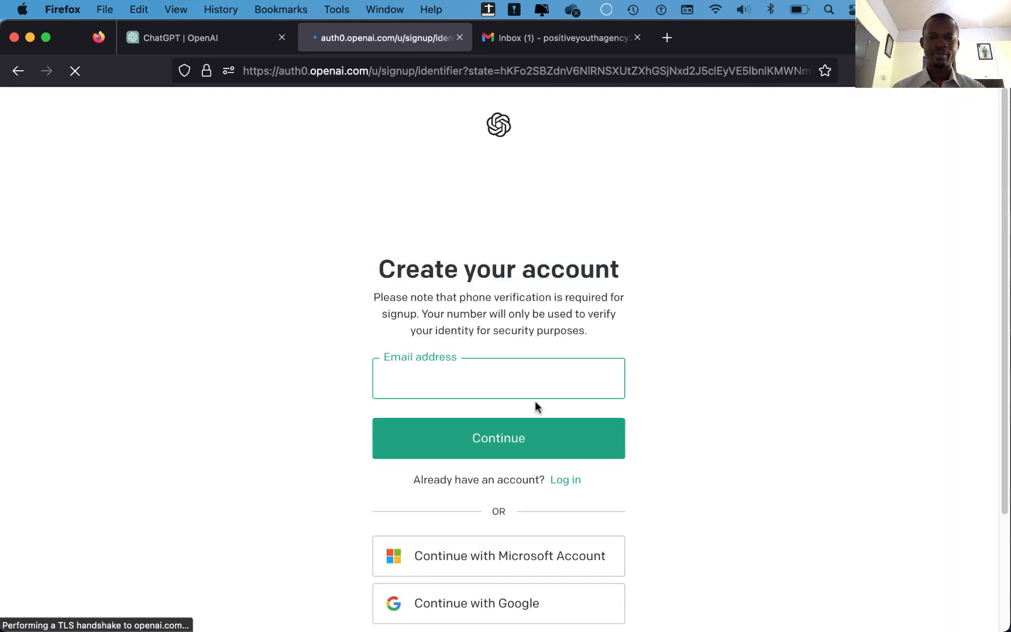
click(498, 379)
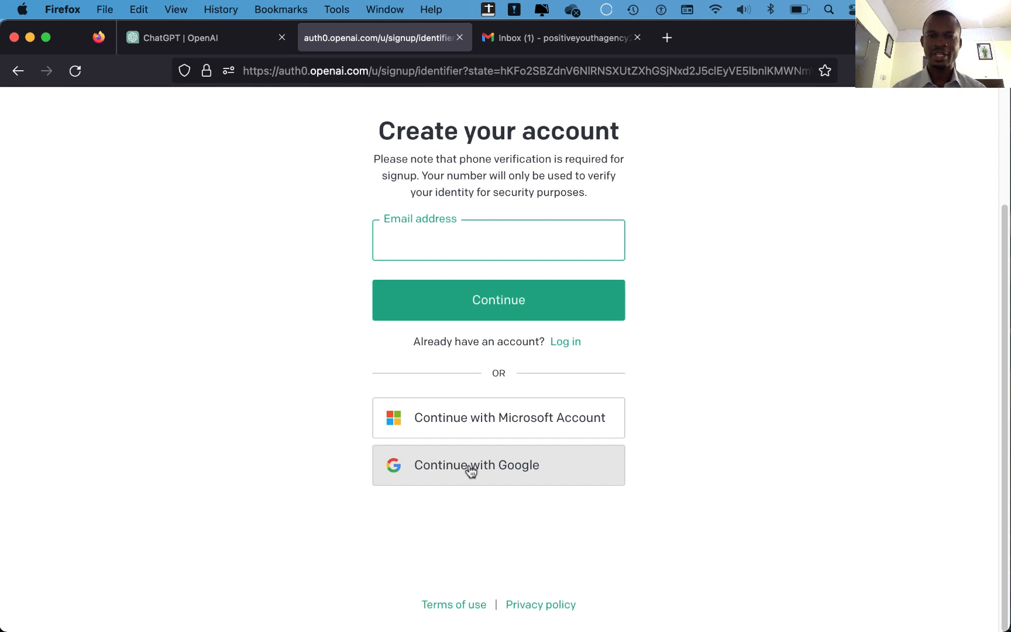
click(497, 239)
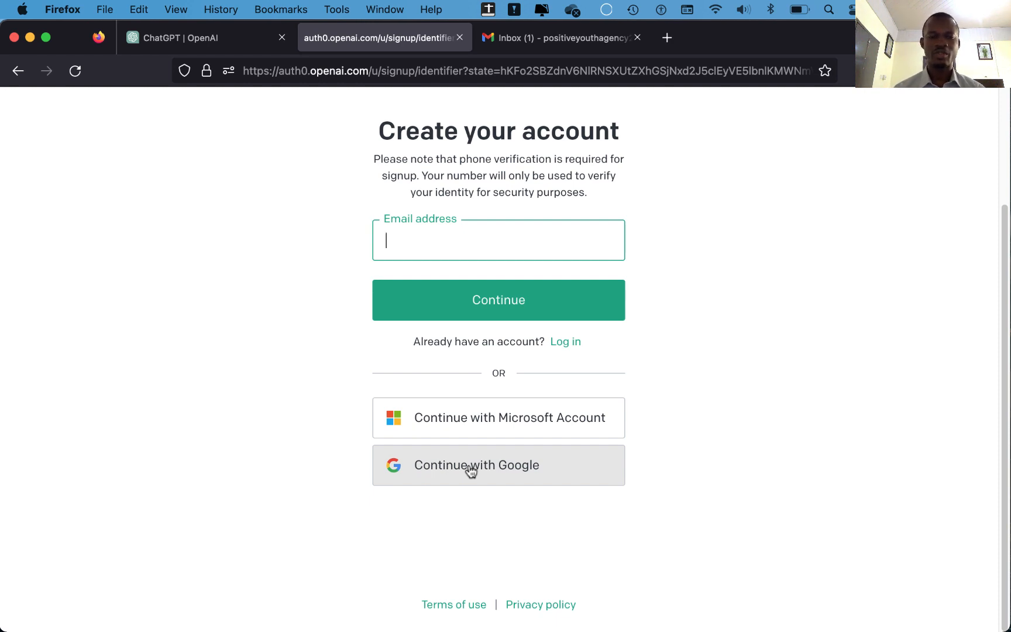
mouse_move(501, 478)
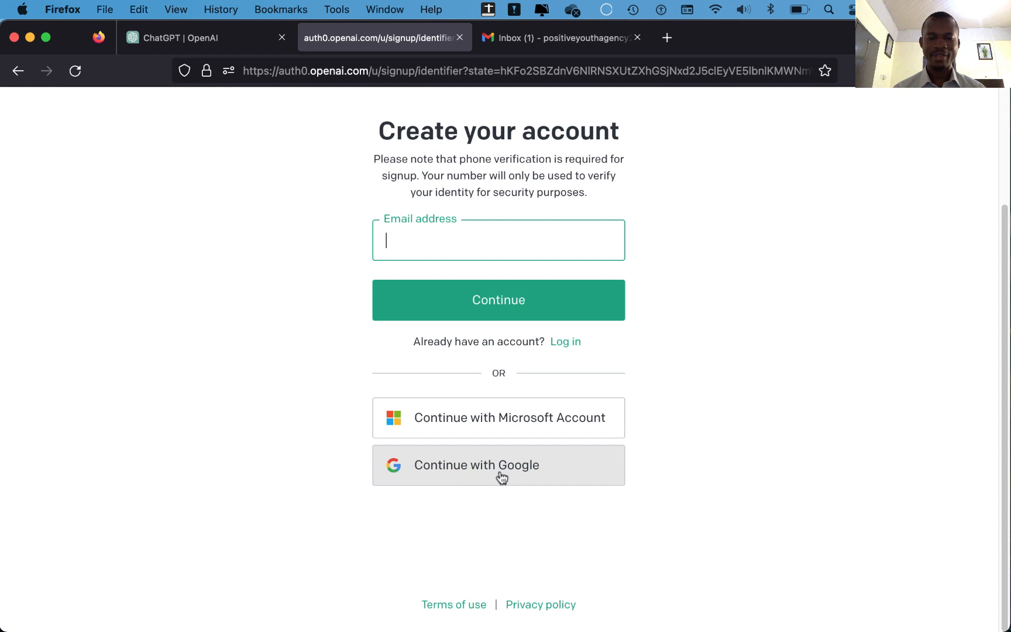
click(498, 465)
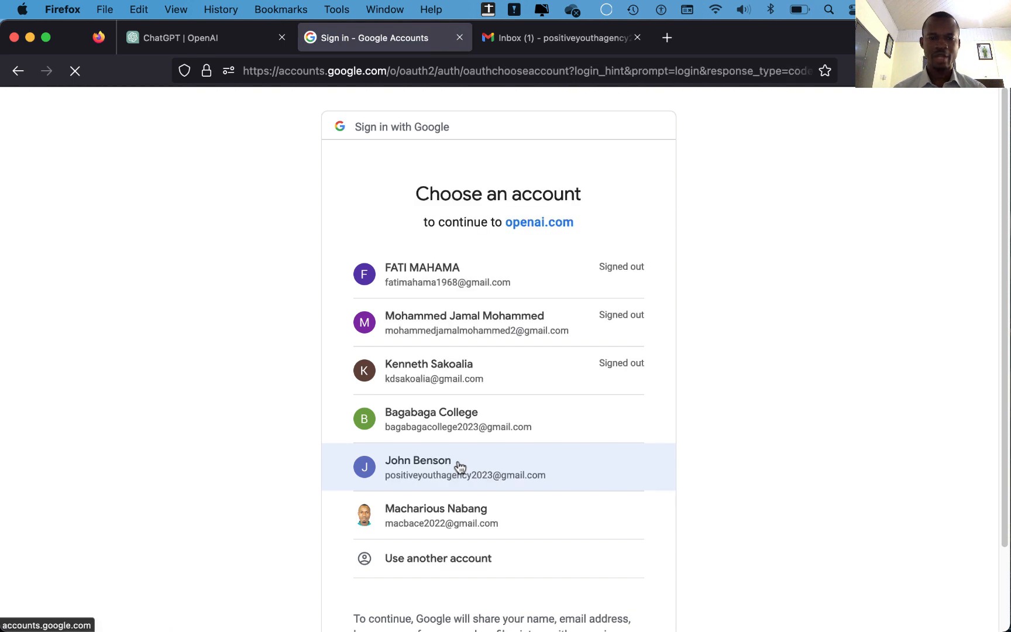
Select the Google account to continue to openai.com.
scroll(down, 3)
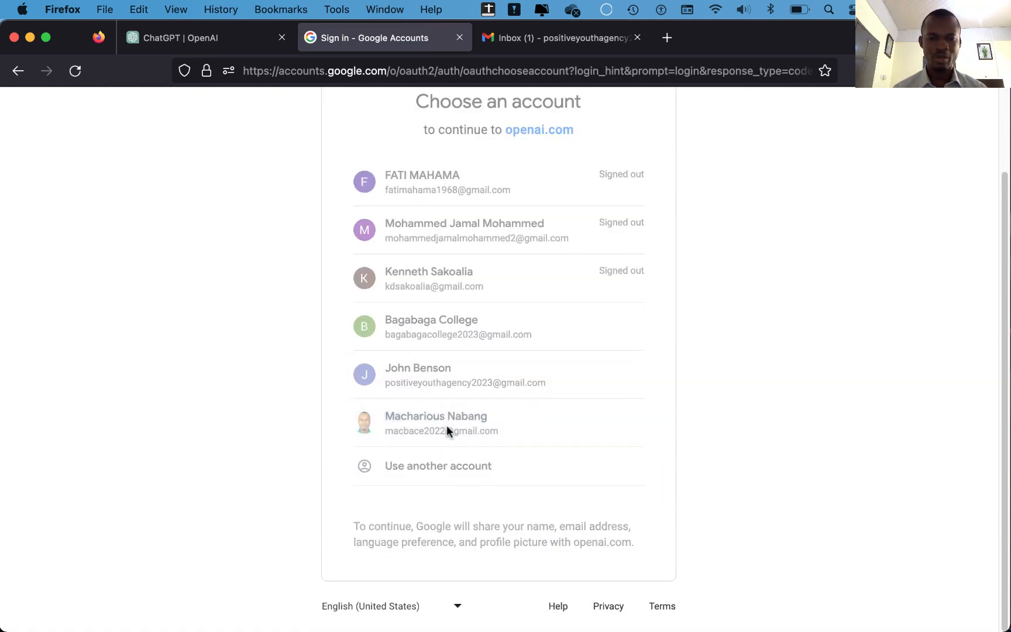
click(435, 423)
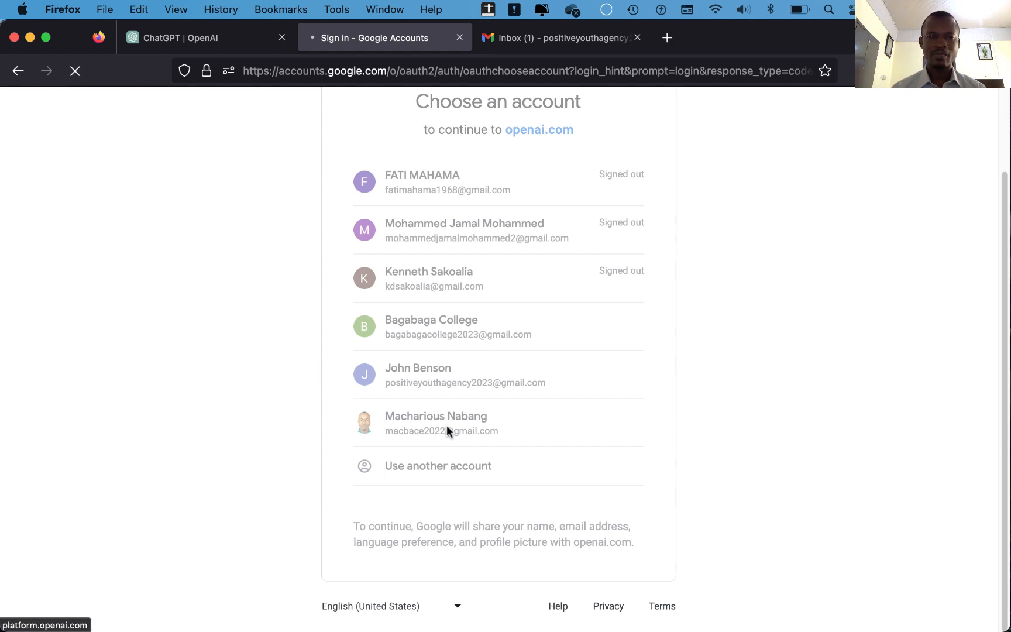
click(436, 423)
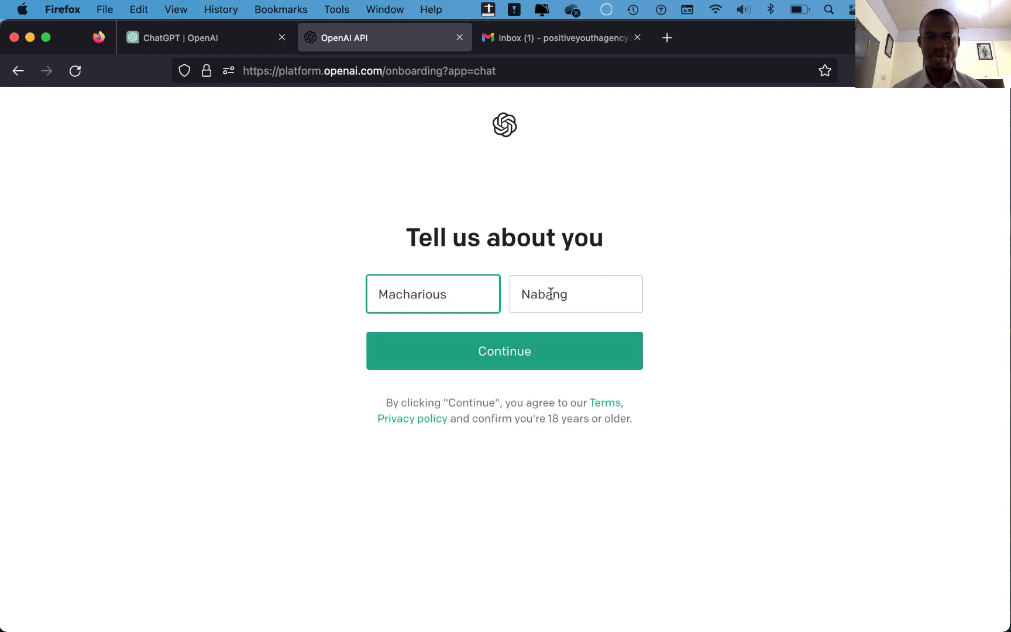
click(504, 351)
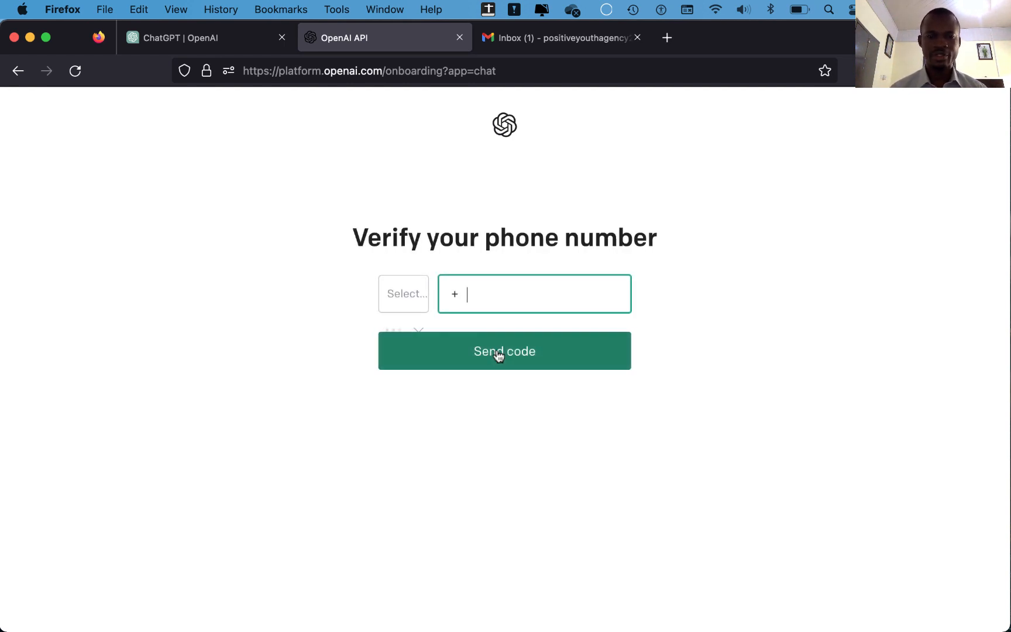
click(402, 293)
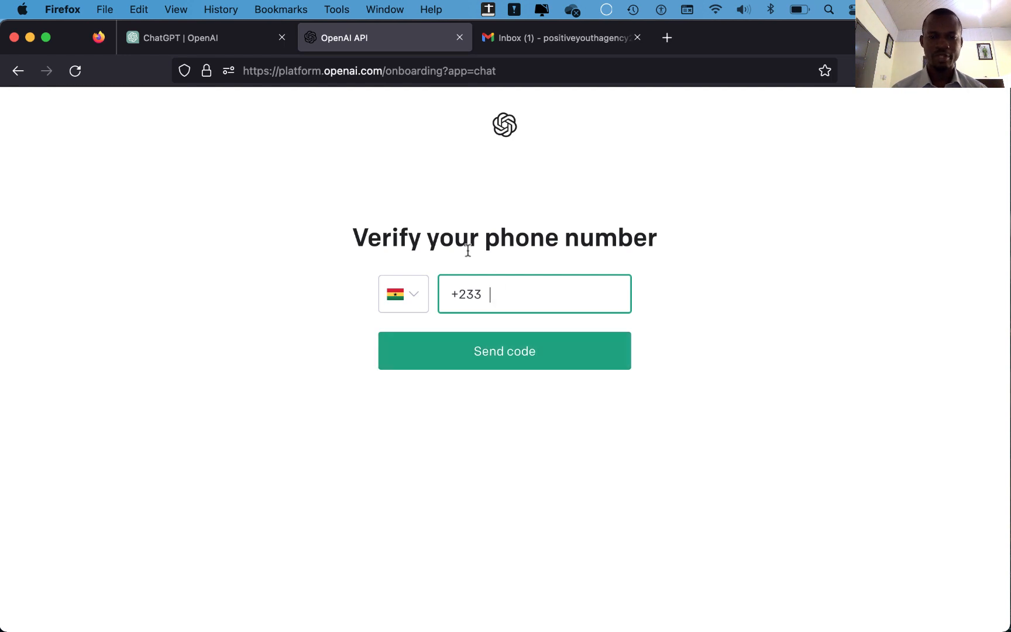
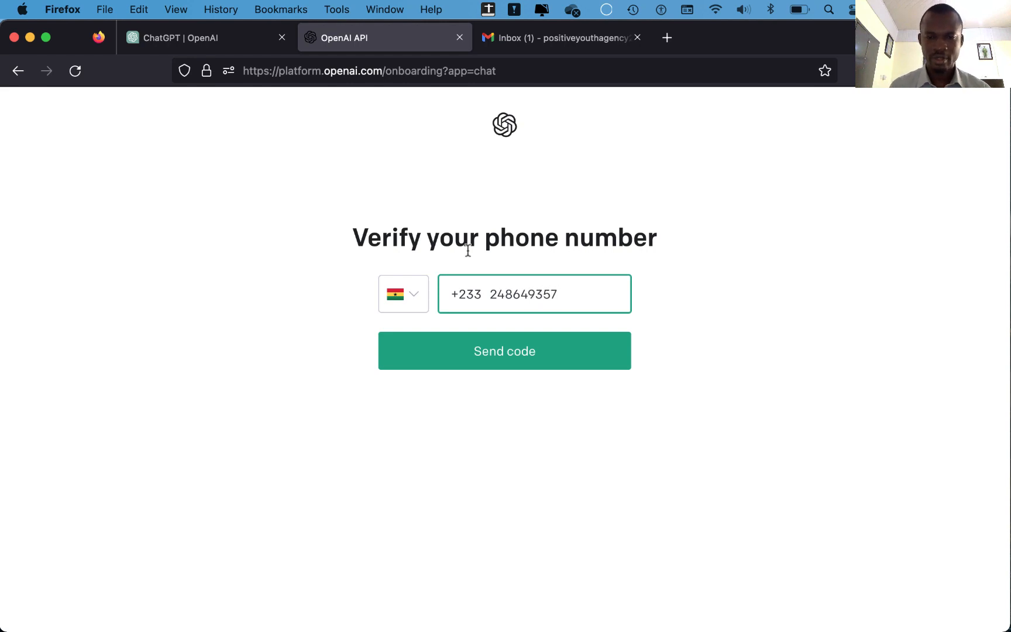
click(504, 351)
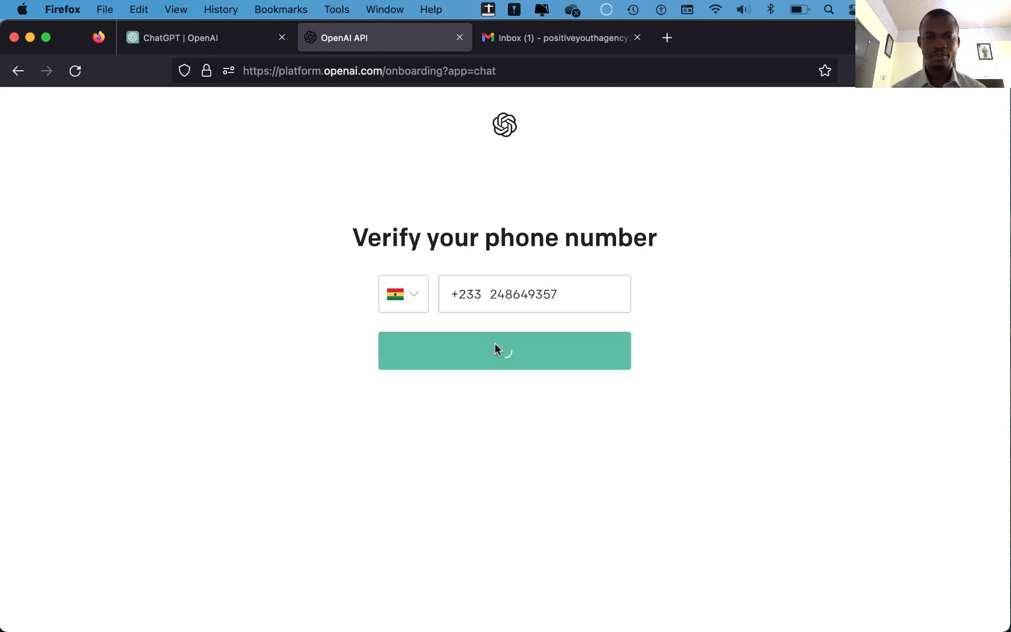
click(505, 351)
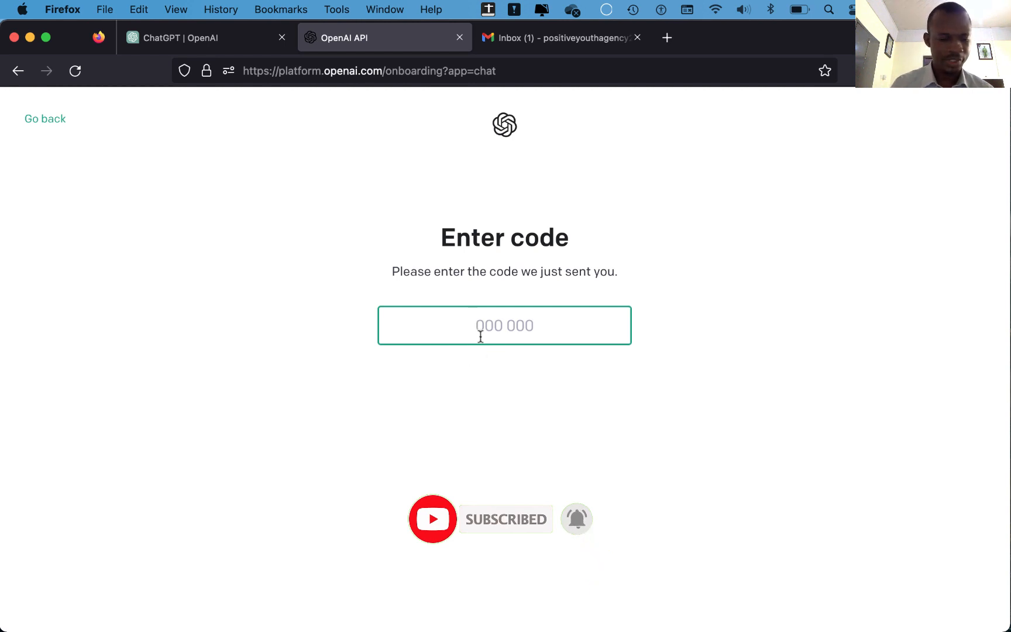
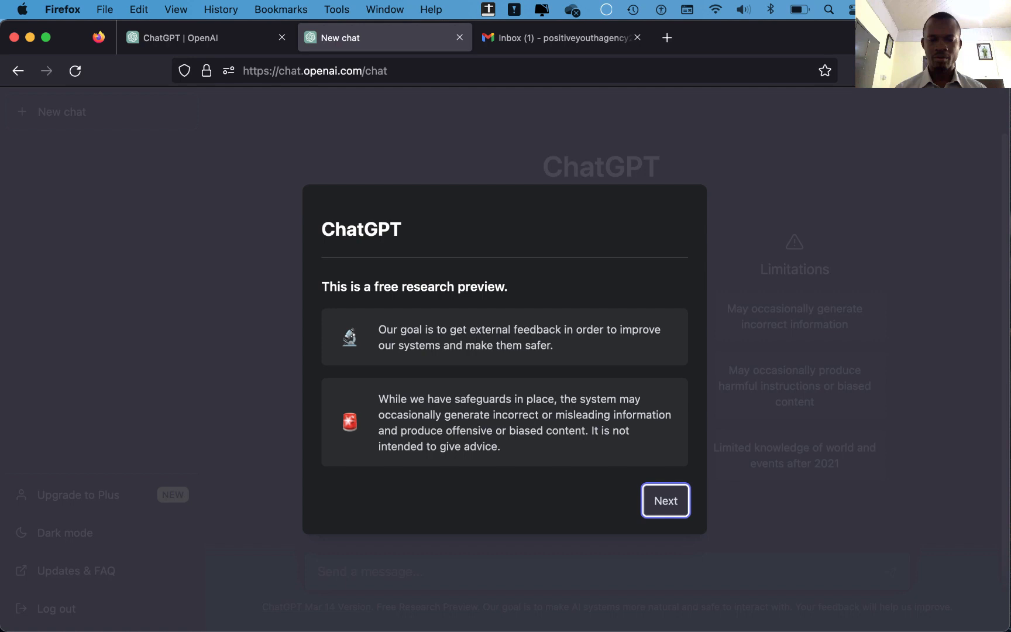
Enter the SMS verification code to finish sign-up and reach the chat page.
mouse_move(631, 488)
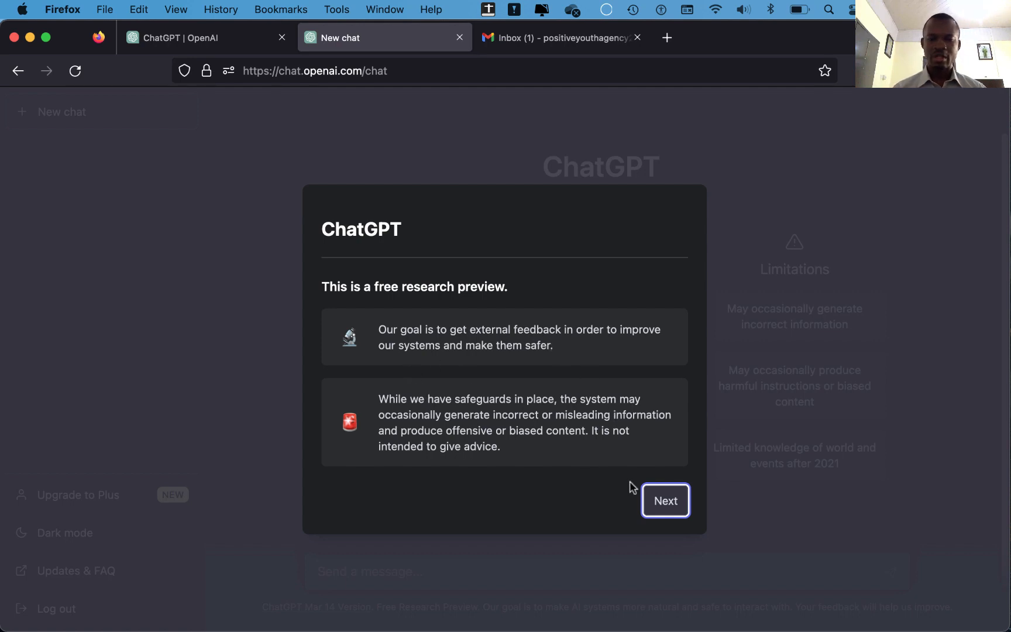
Step through the intro notices with Next, Next and Done to close them.
click(665, 500)
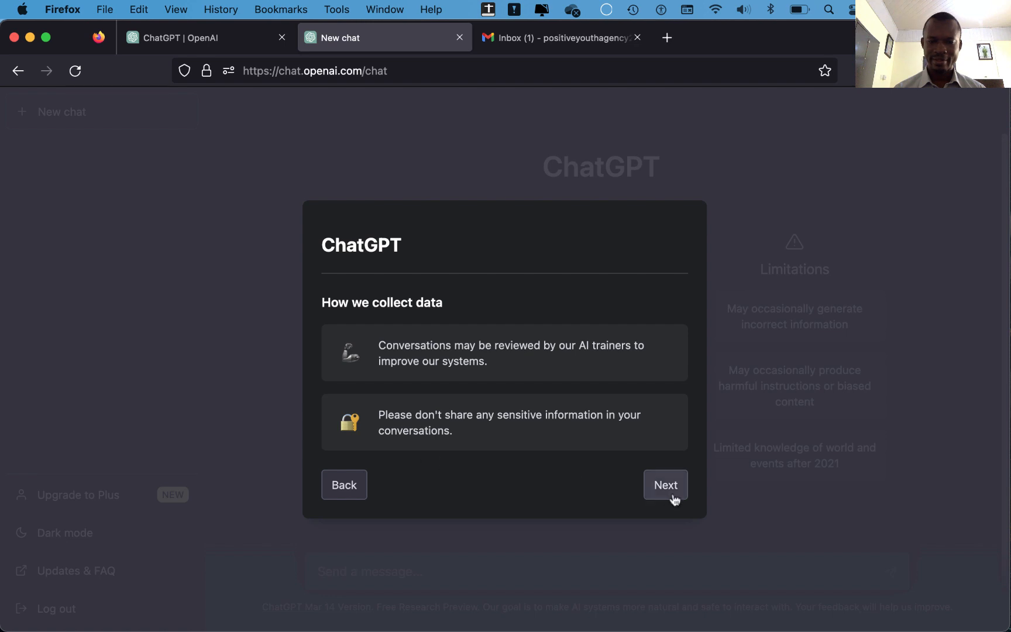
click(664, 484)
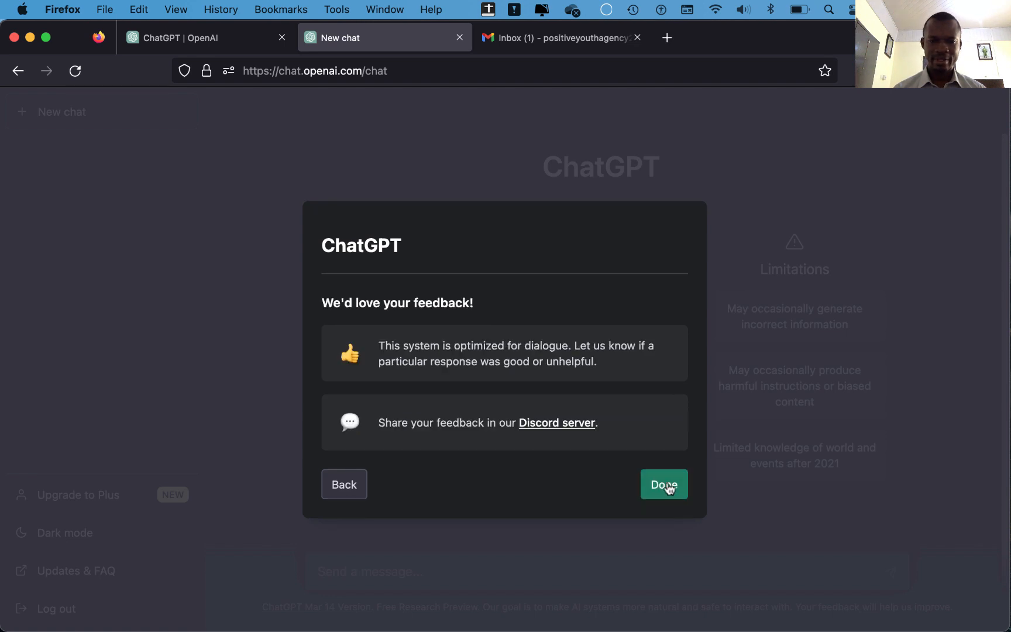
click(664, 484)
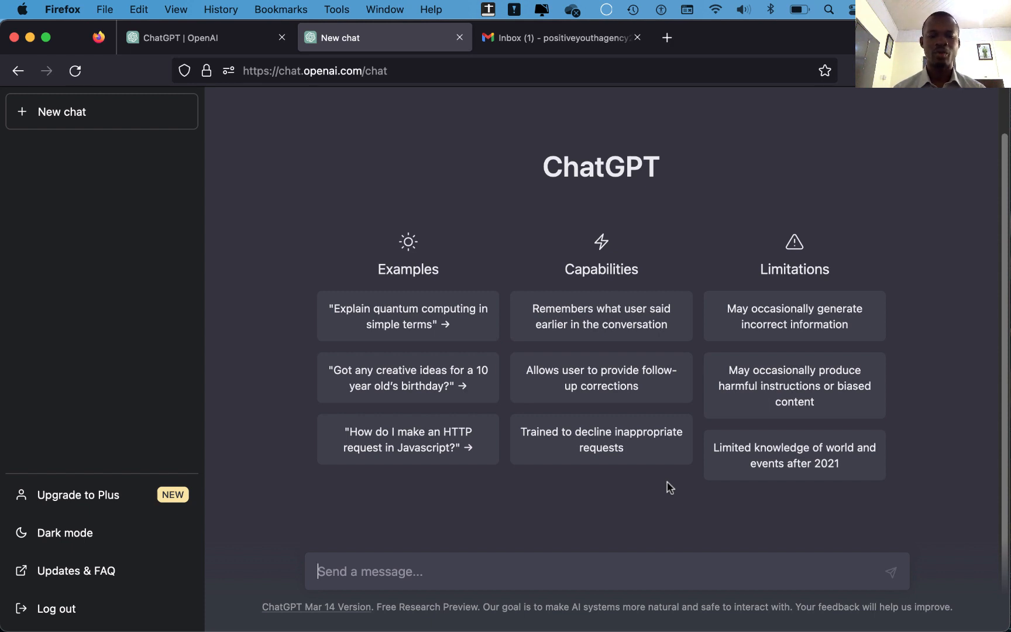
mouse_move(284, 509)
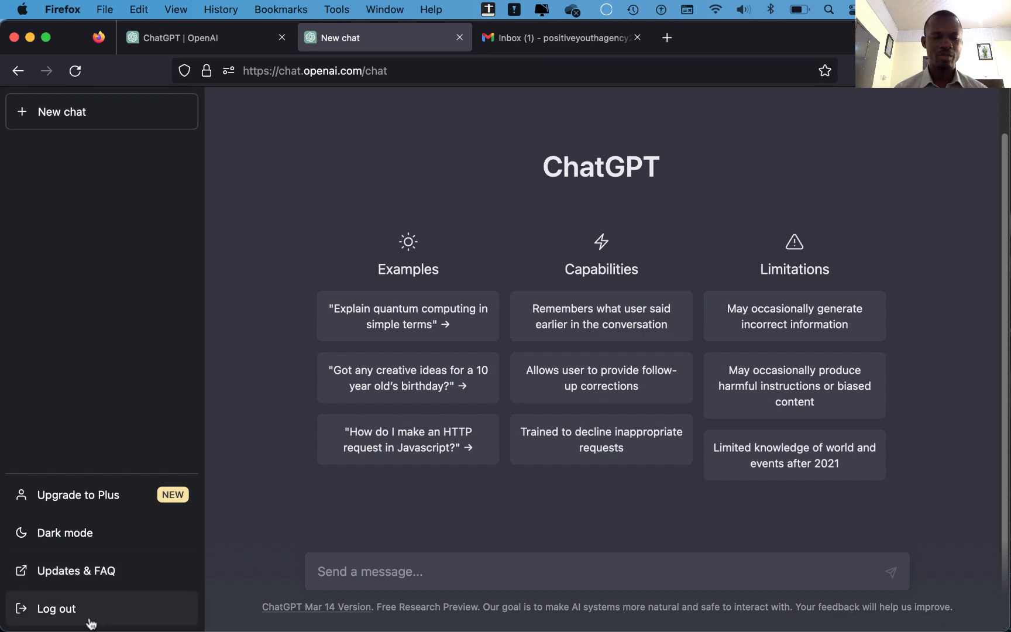
mouse_move(68, 400)
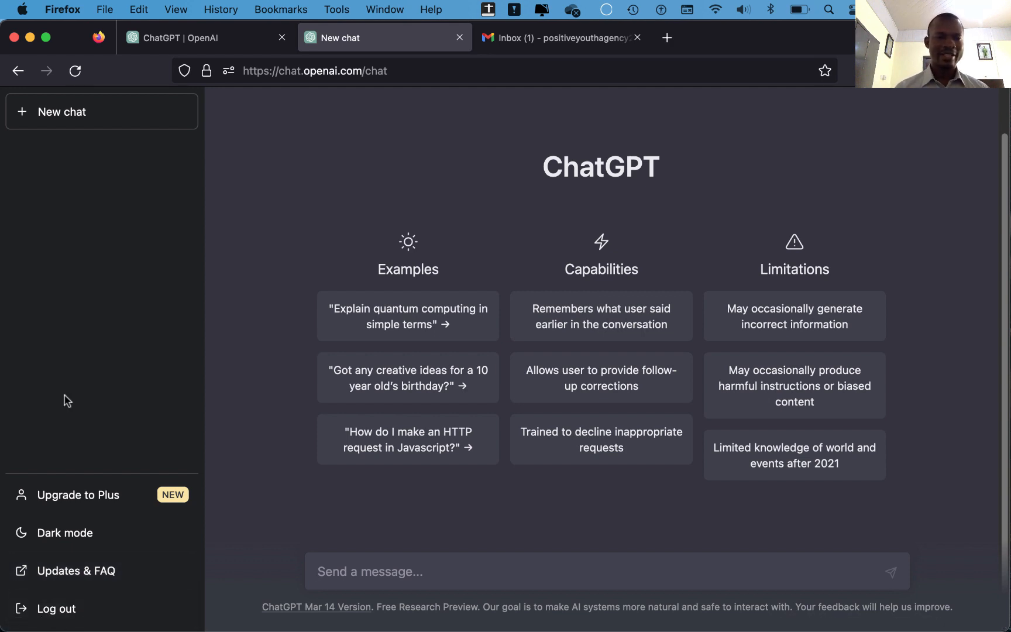
mouse_move(56, 608)
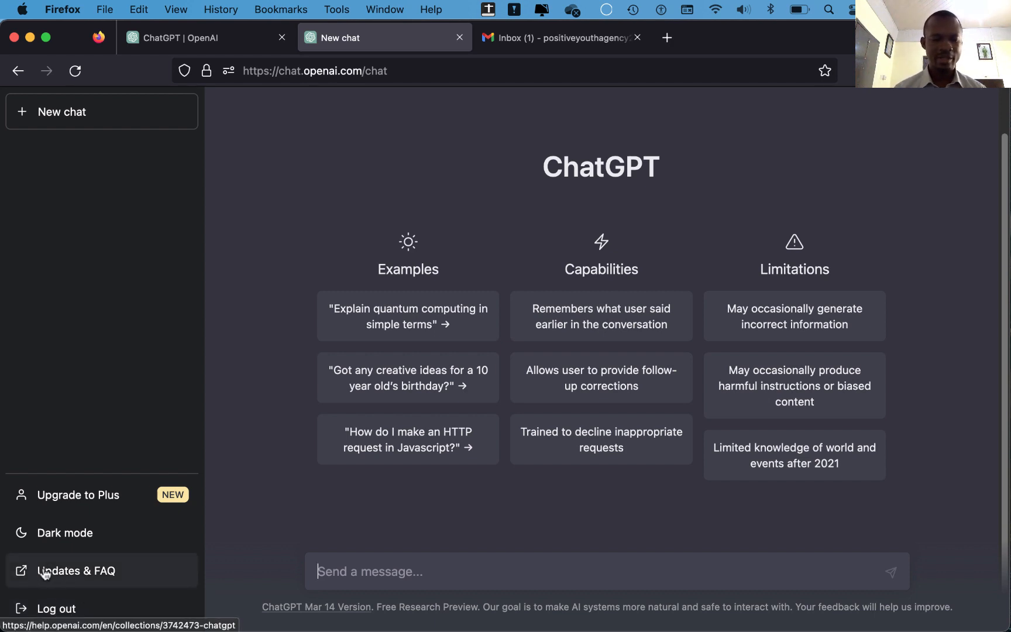
mouse_move(64, 532)
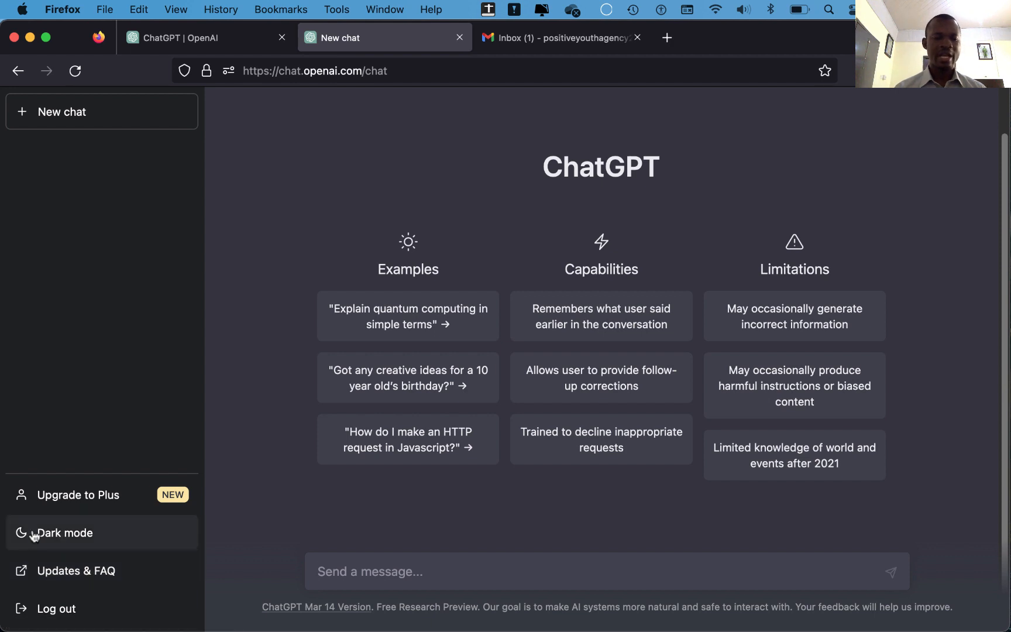
mouse_move(62, 533)
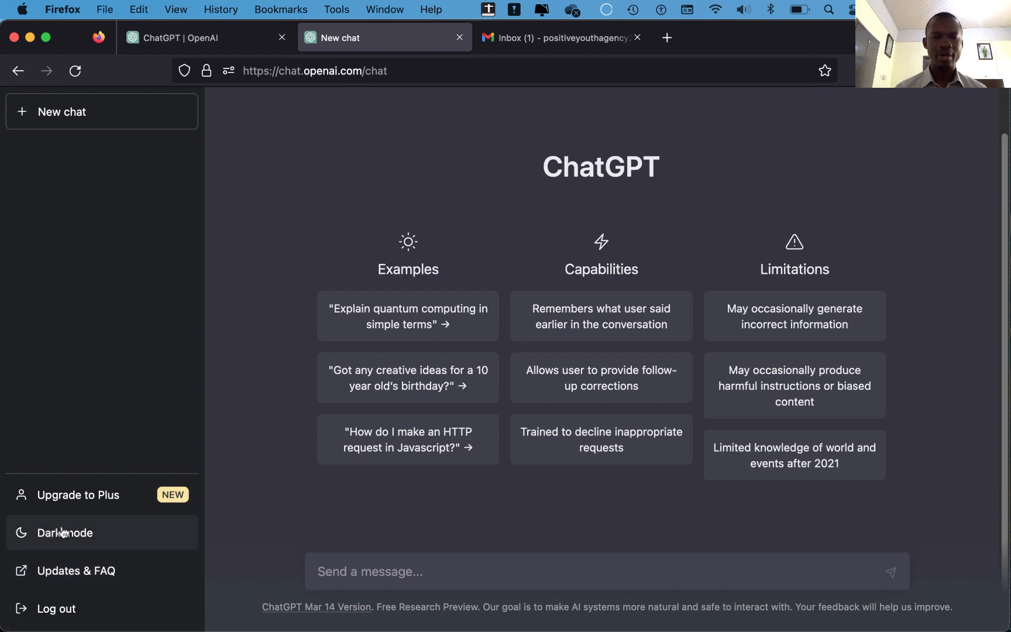
click(64, 532)
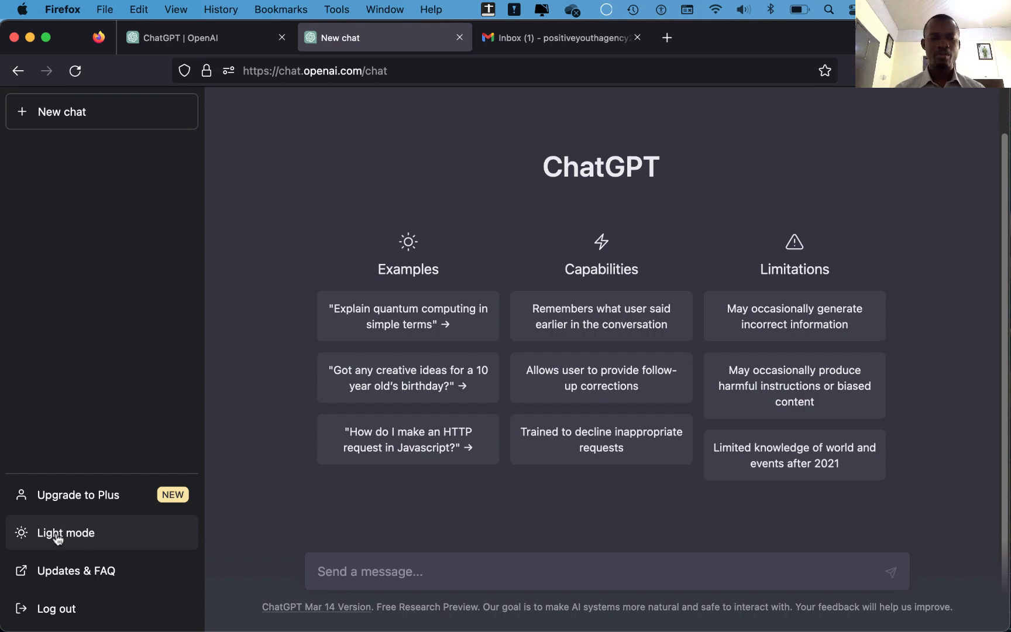
click(65, 532)
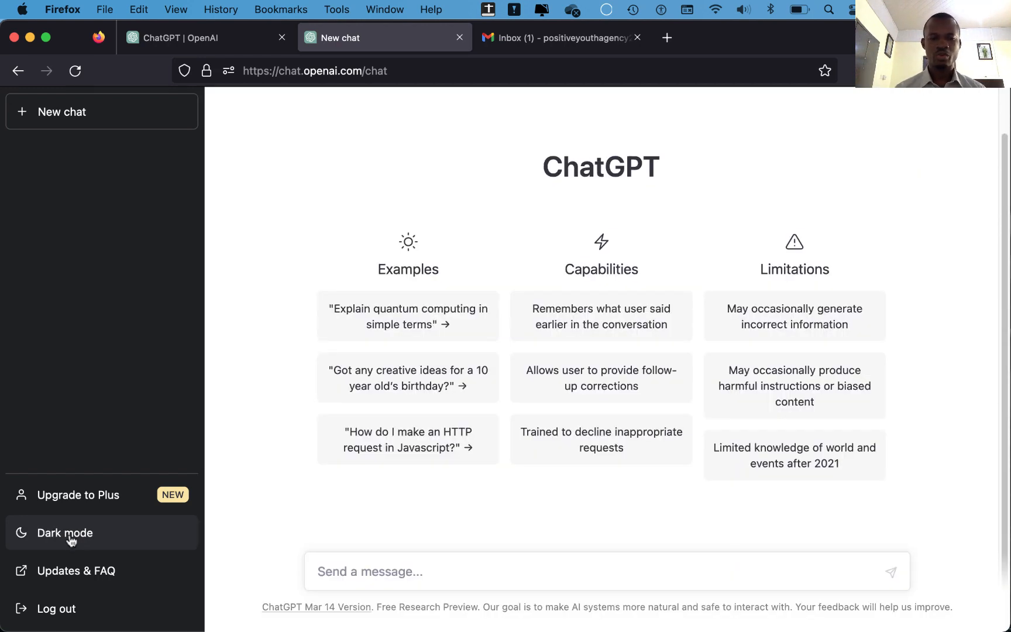
click(65, 533)
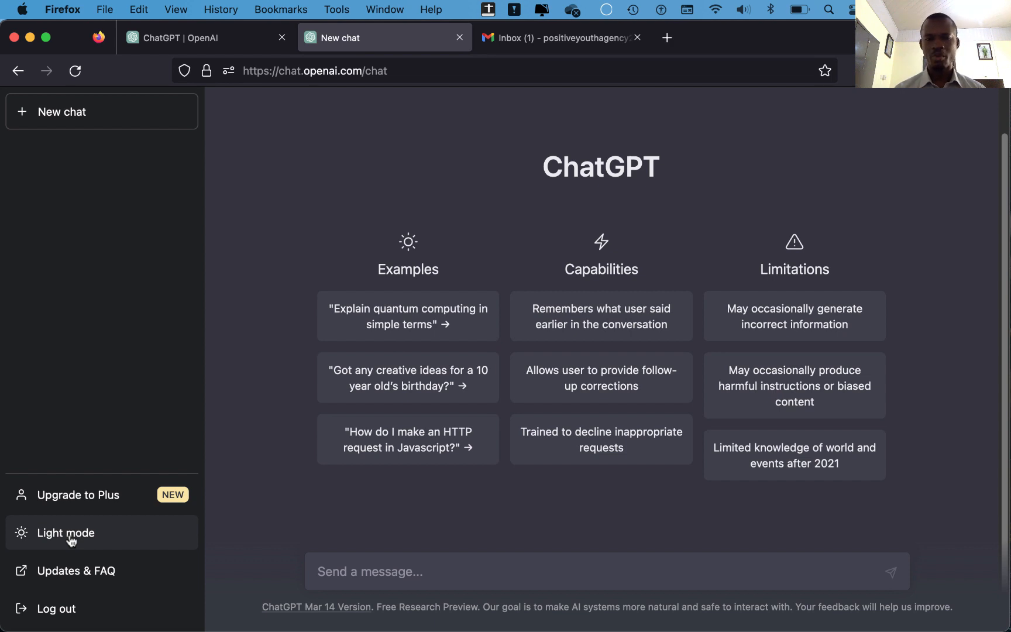
click(64, 532)
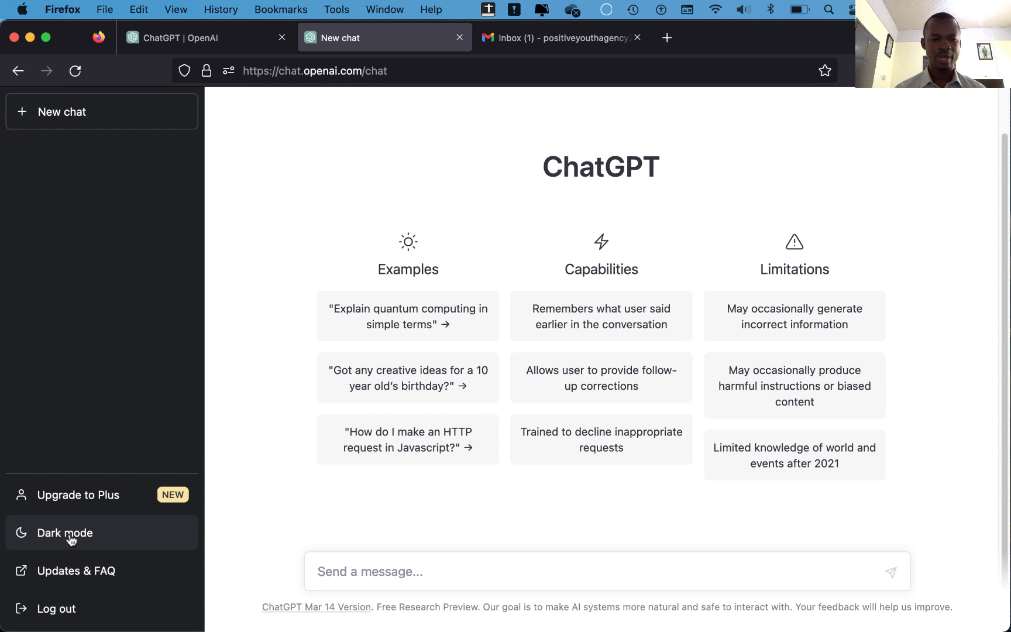
click(63, 532)
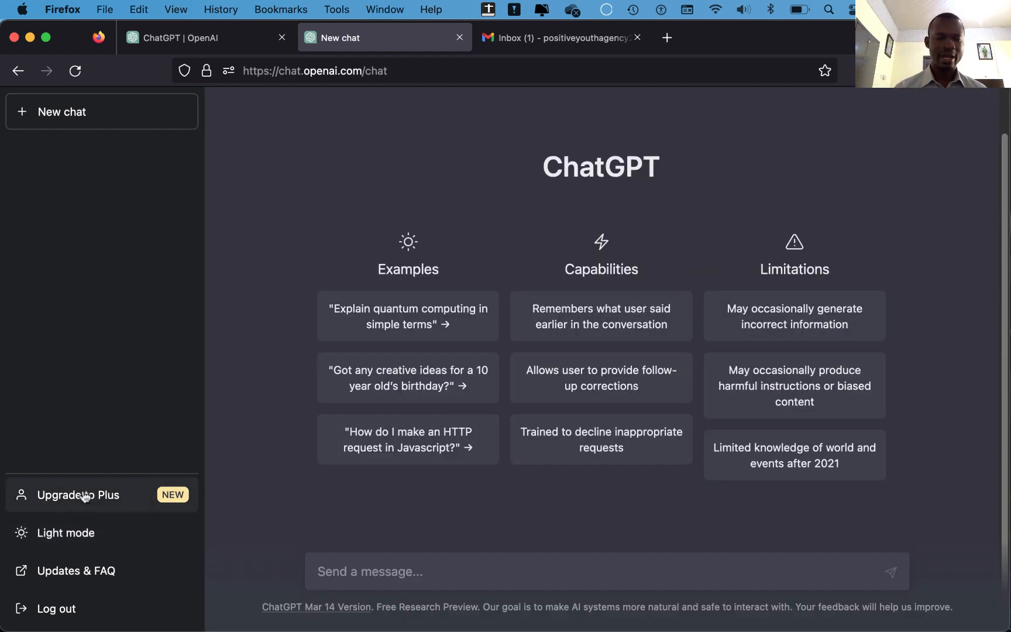
mouse_move(83, 497)
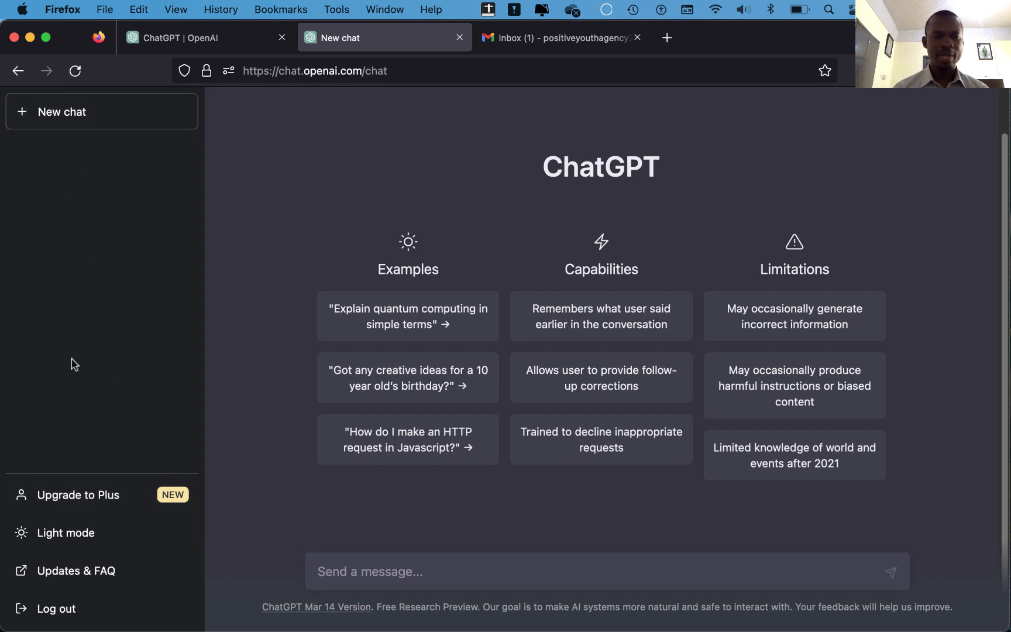
mouse_move(77, 202)
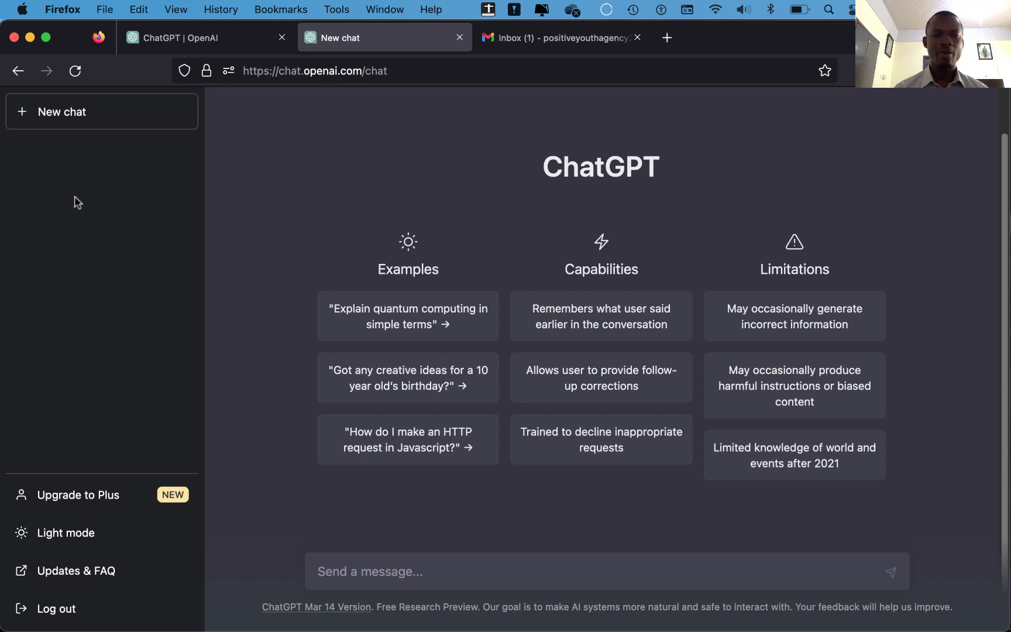
mouse_move(75, 375)
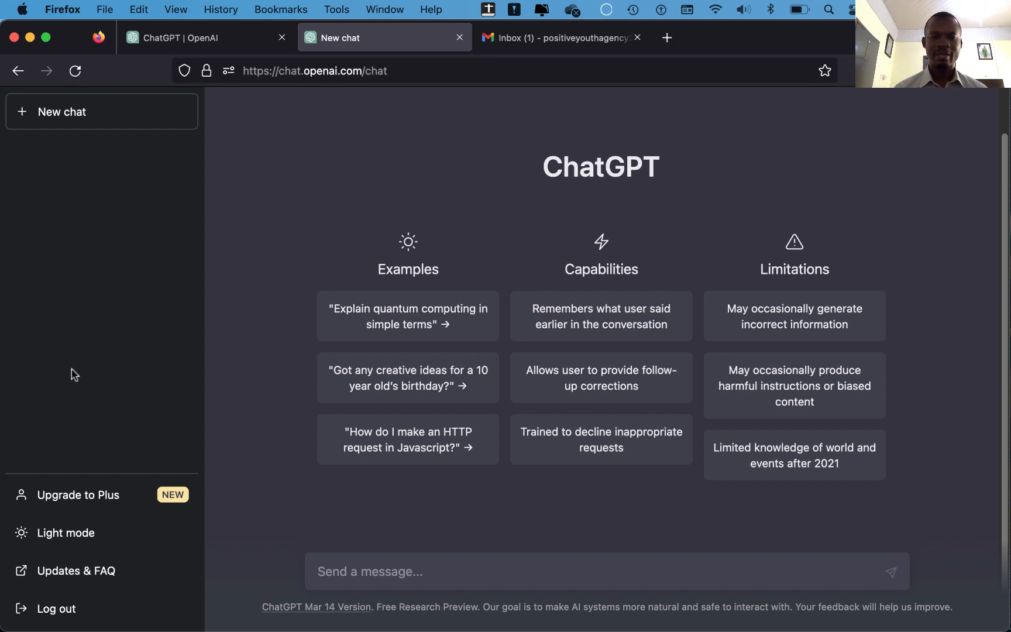
mouse_move(61, 273)
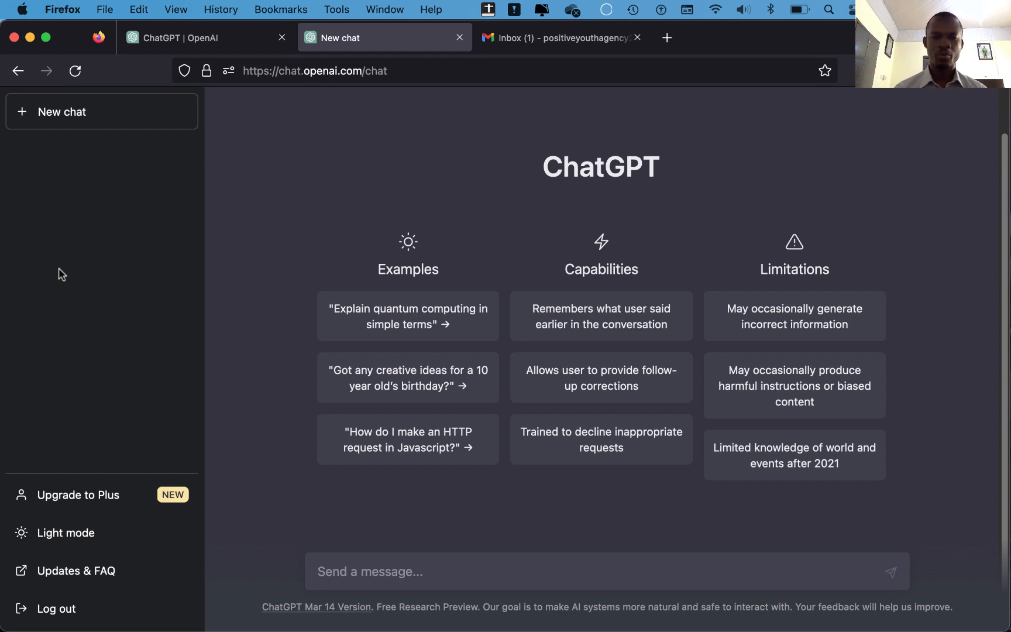
mouse_move(587, 235)
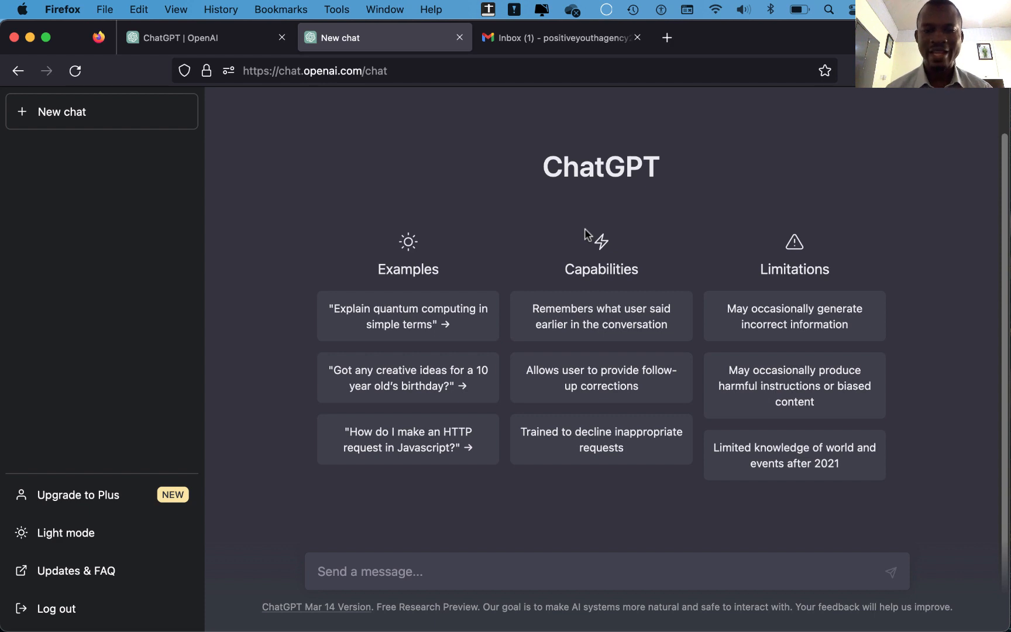
mouse_move(343, 353)
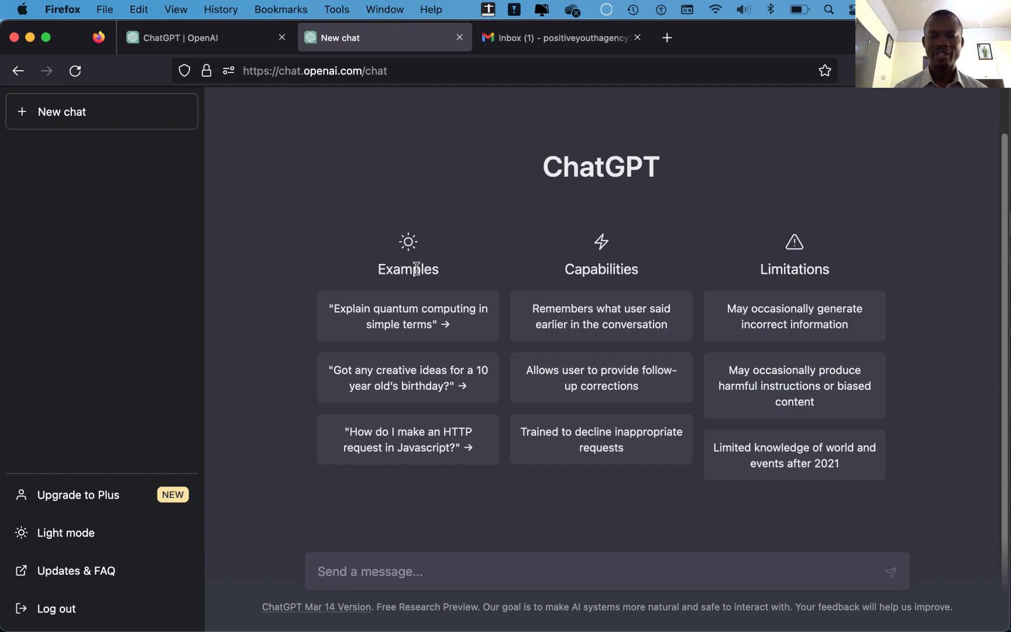
mouse_move(407, 282)
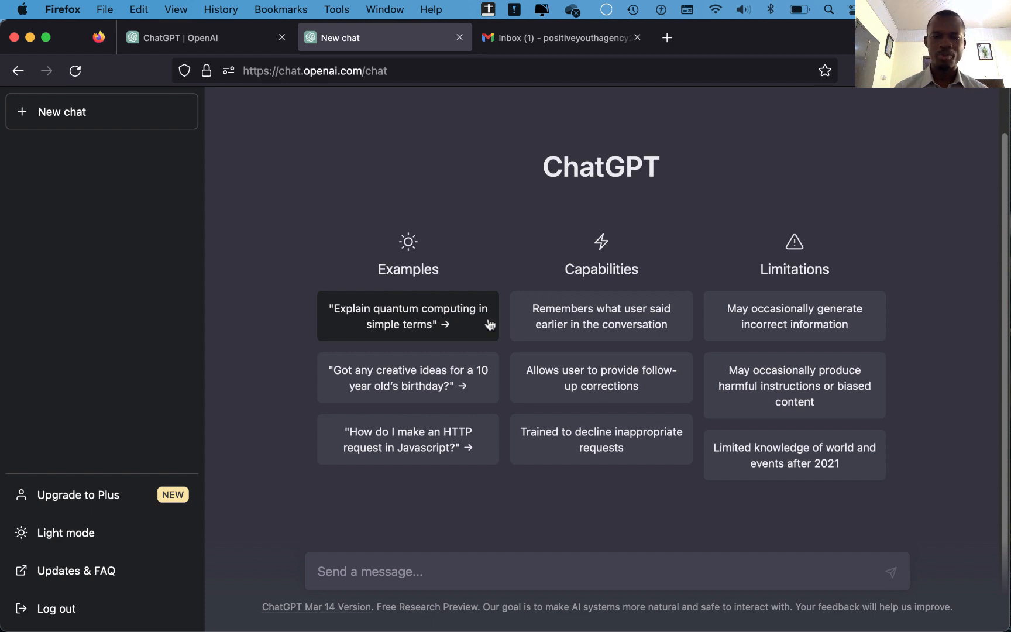
mouse_move(474, 413)
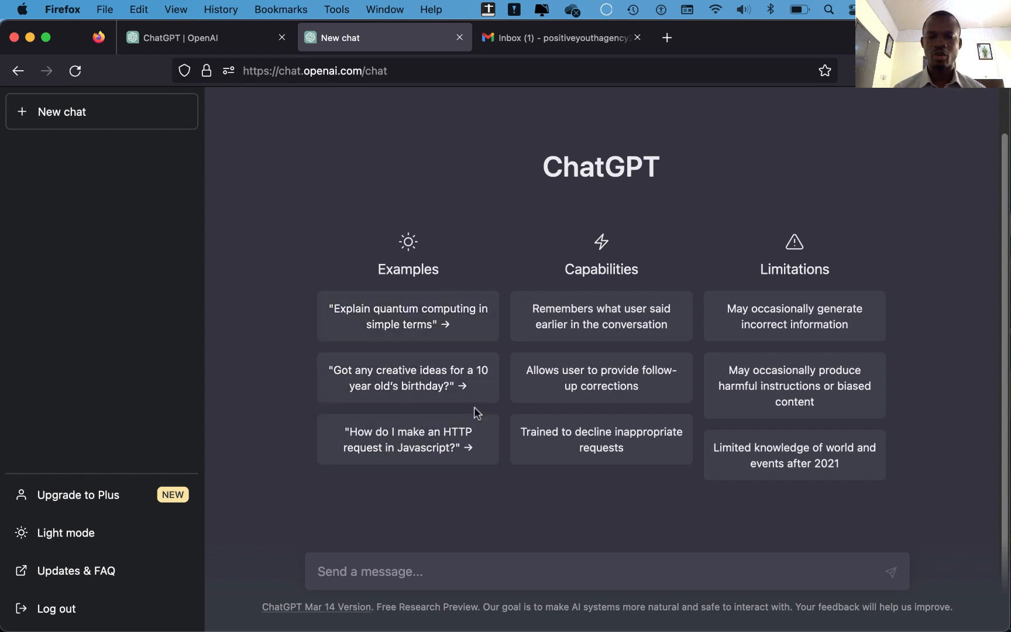
mouse_move(643, 259)
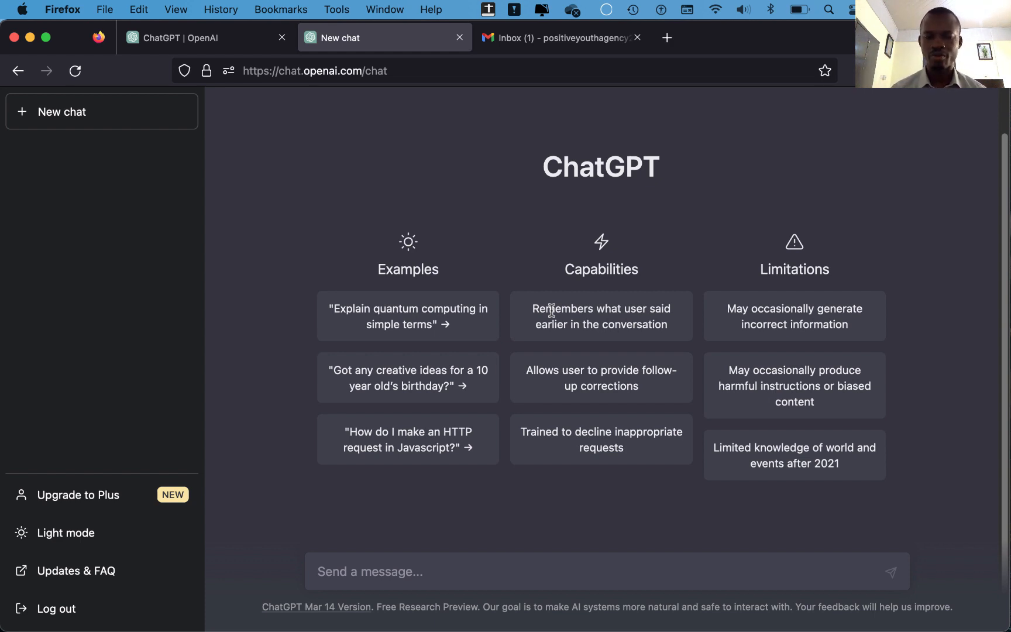
mouse_move(848, 320)
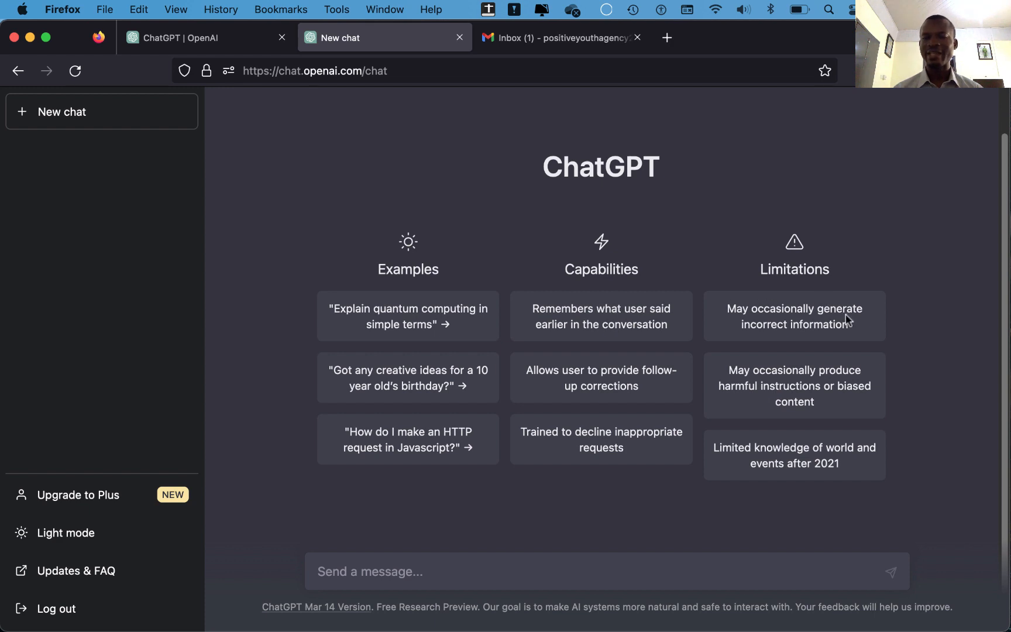
mouse_move(803, 447)
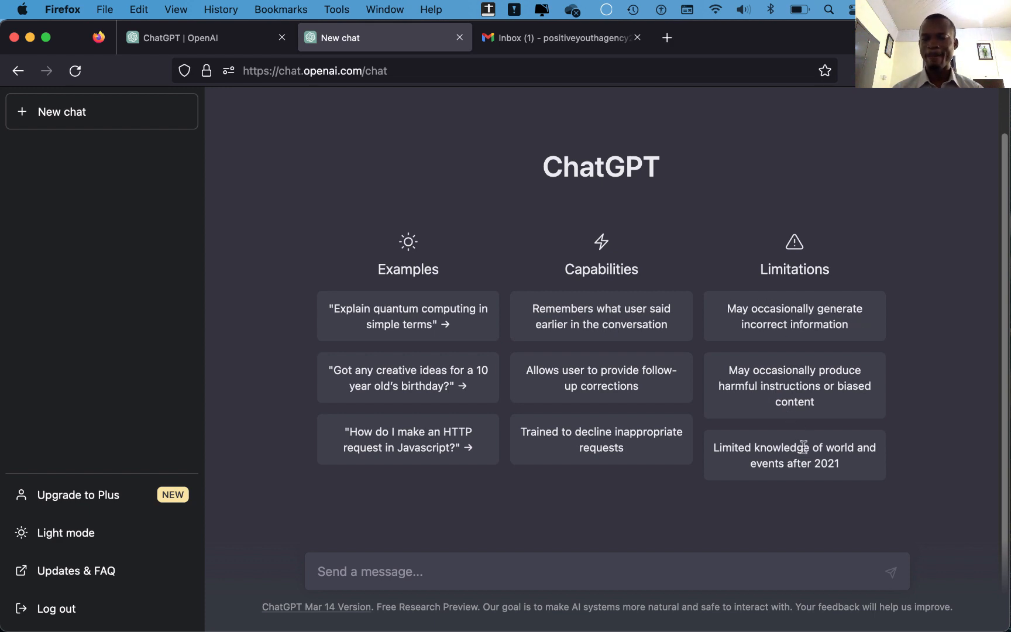
mouse_move(812, 487)
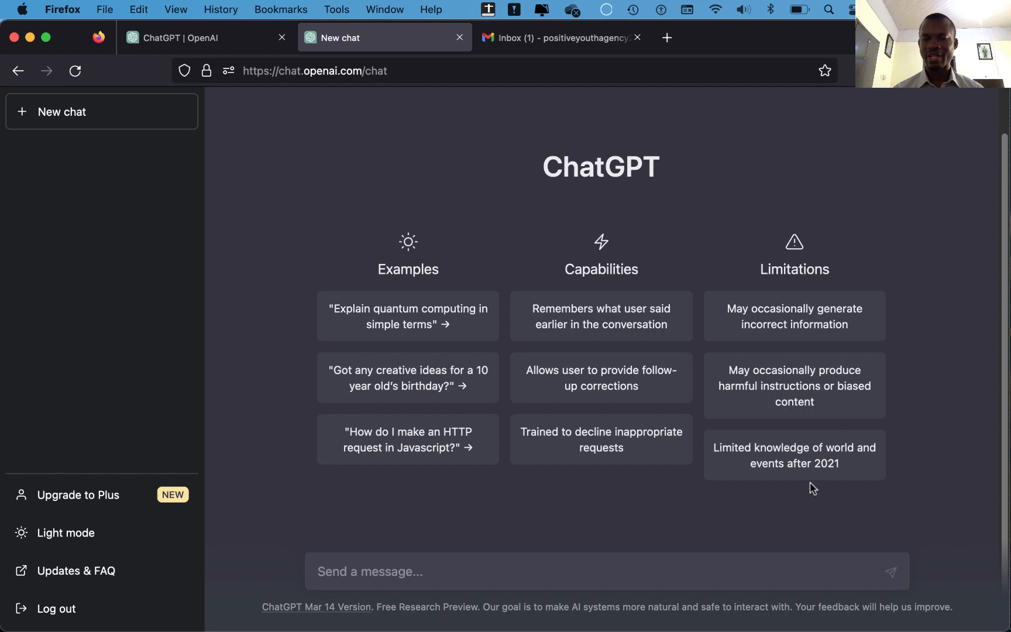
mouse_move(675, 380)
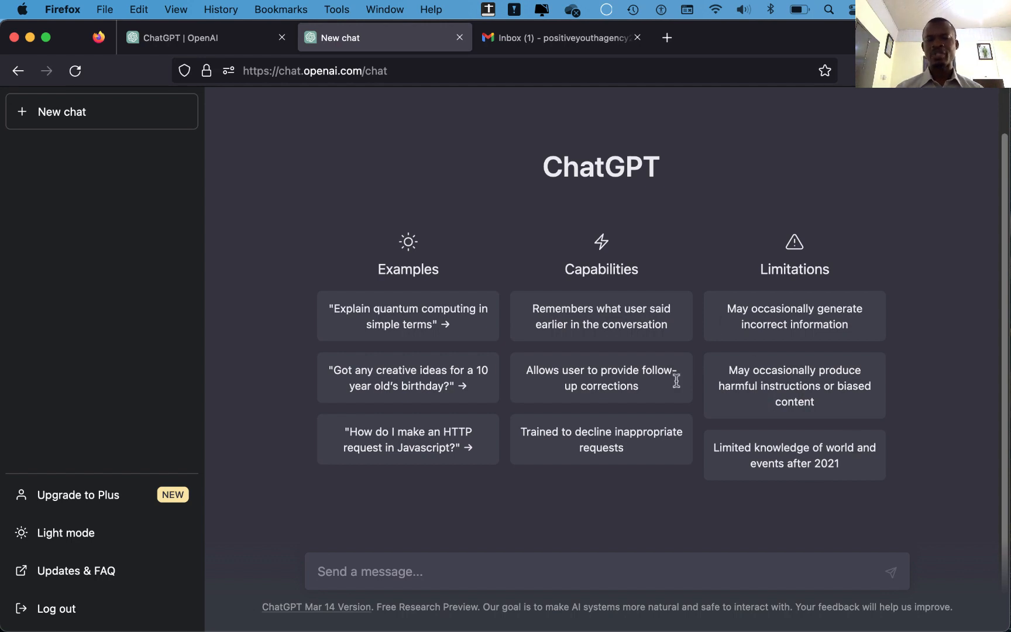
mouse_move(373, 571)
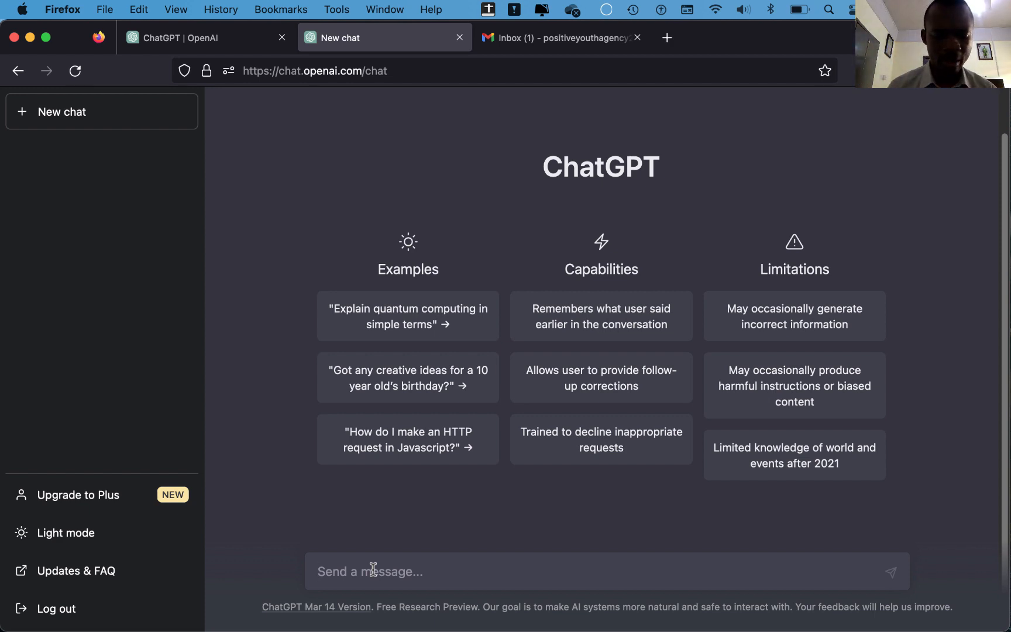
Send 'summarize the gods are not to blame in 5 sentences' to ChatGPT.
text(summ)
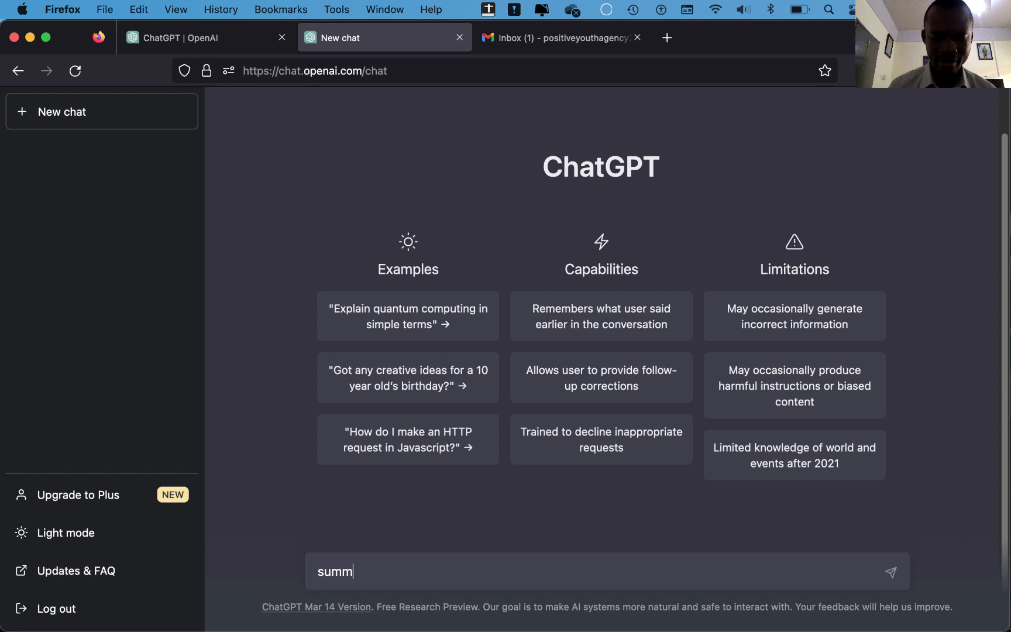
text(ariz)
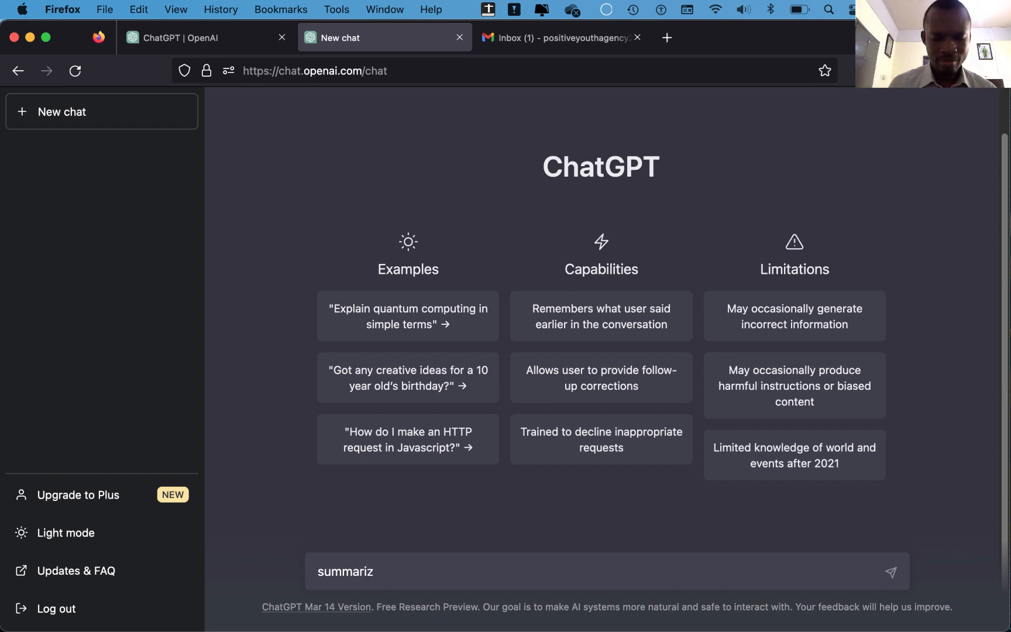
text(e)
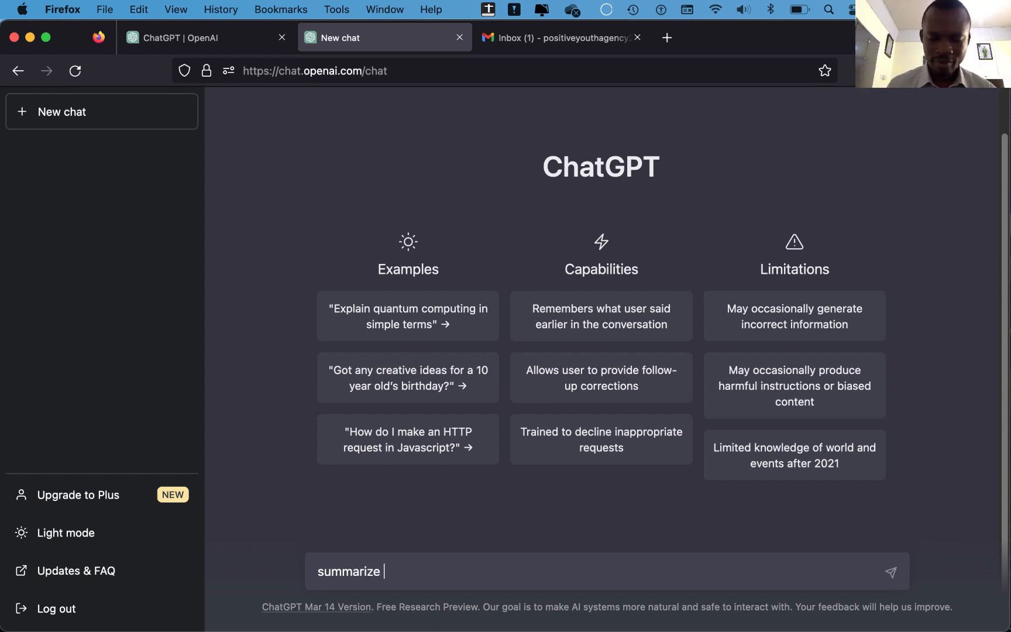
text(the)
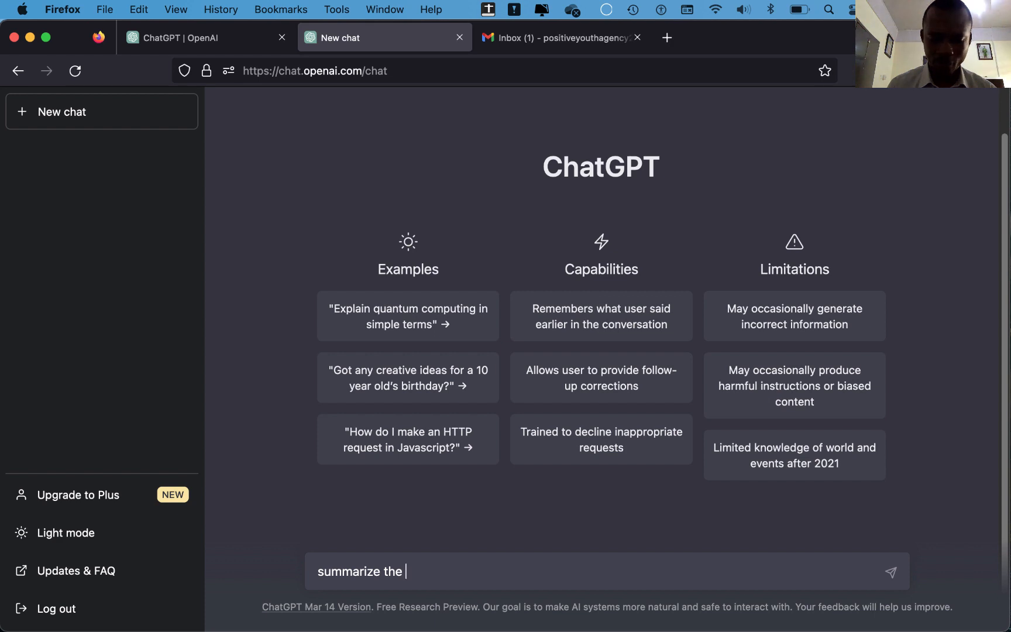
text(gods)
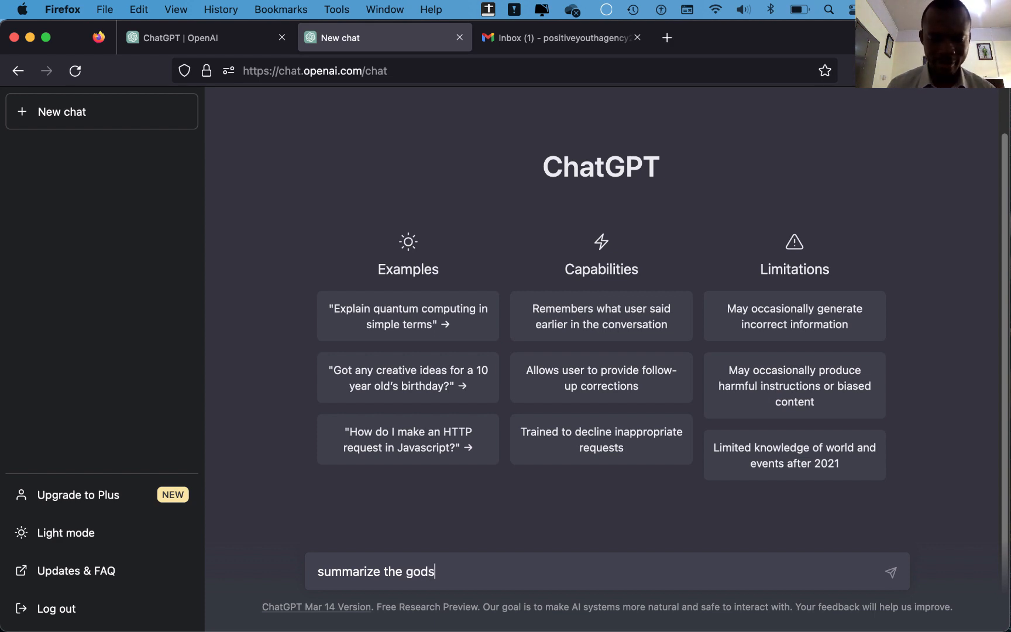
text(are t)
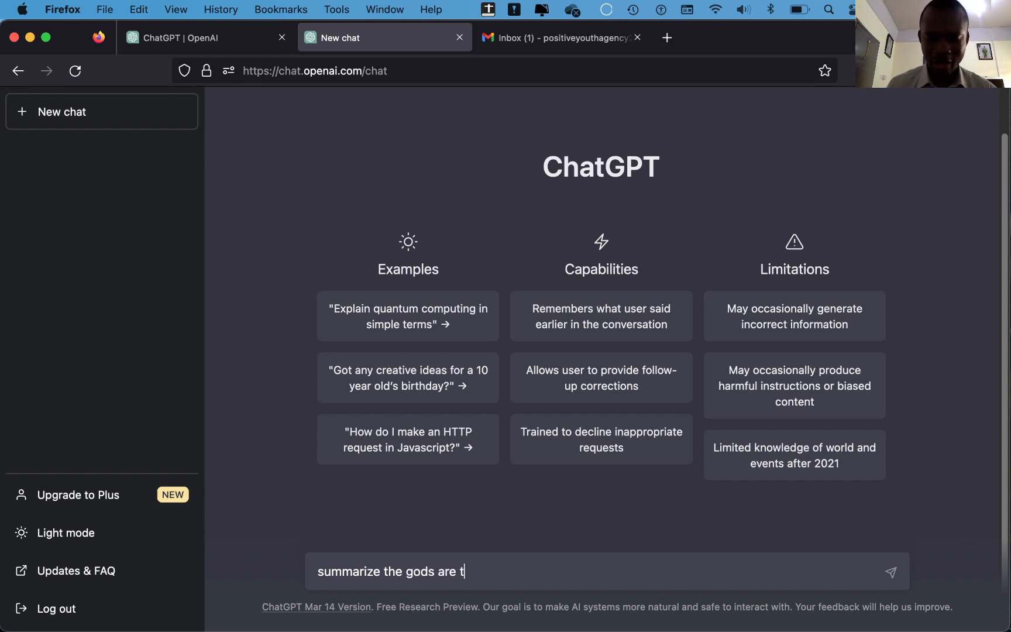
key(Backspace)
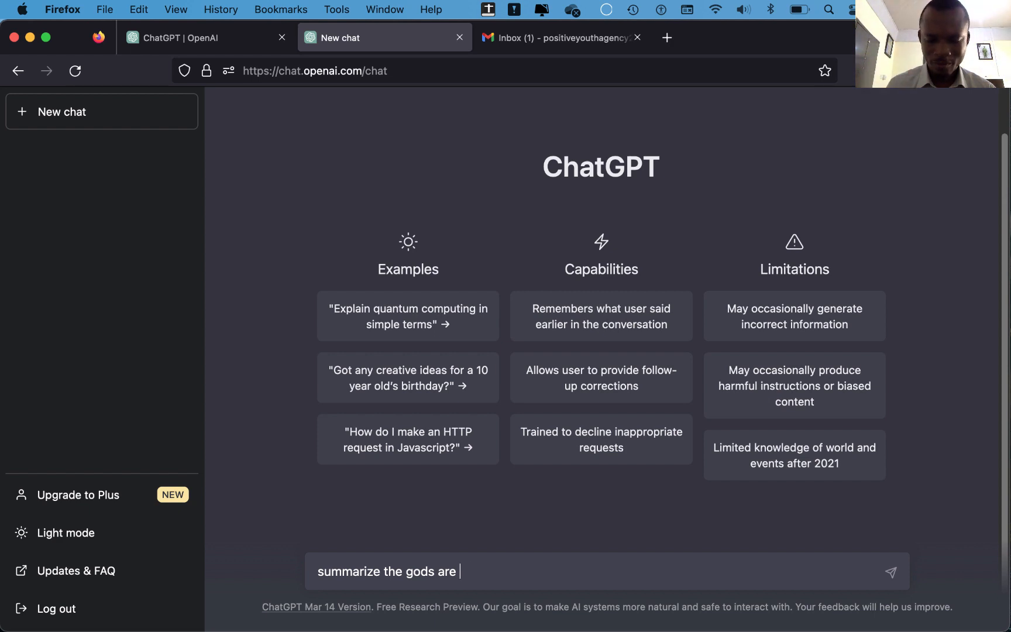
text(not to)
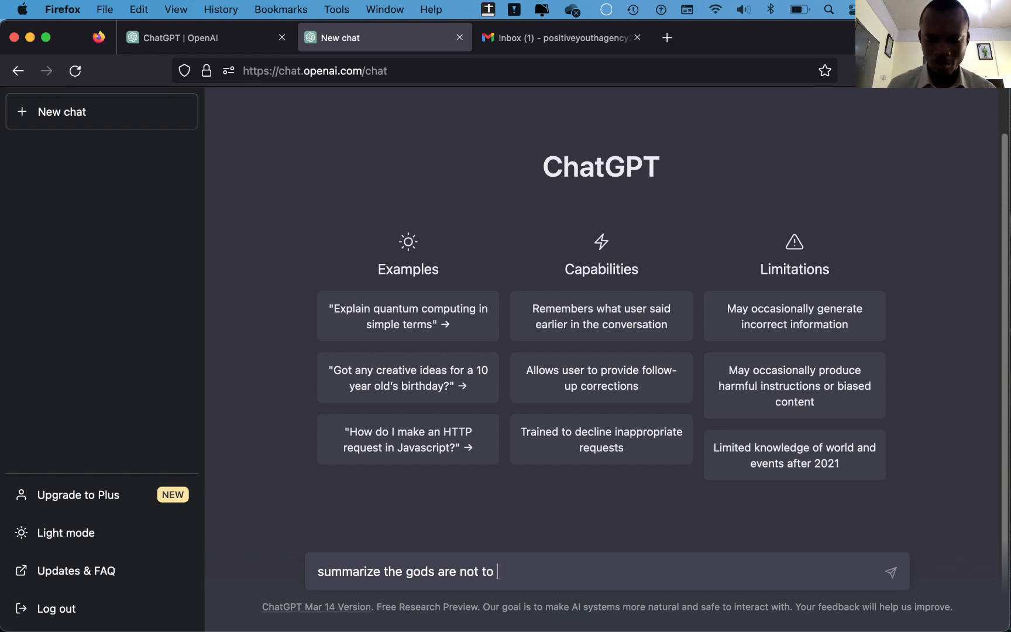
text(bla)
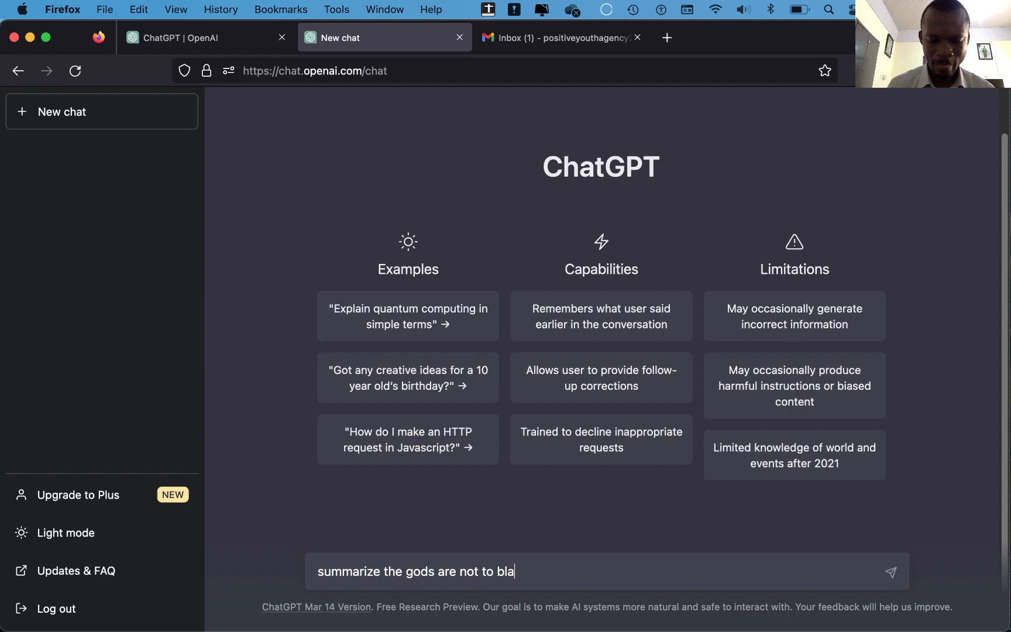
text(me in)
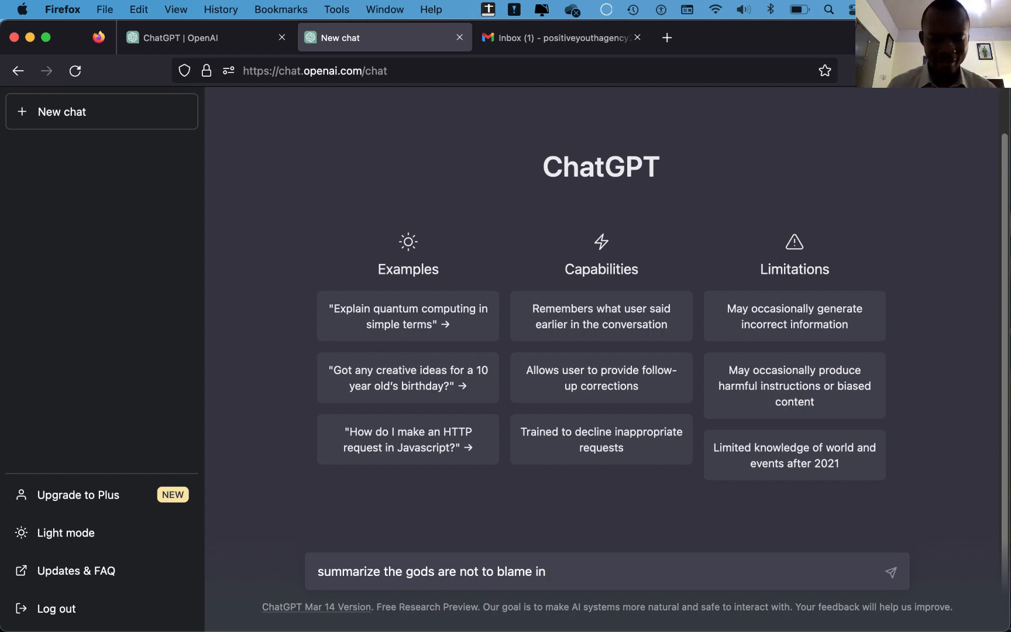
text(5)
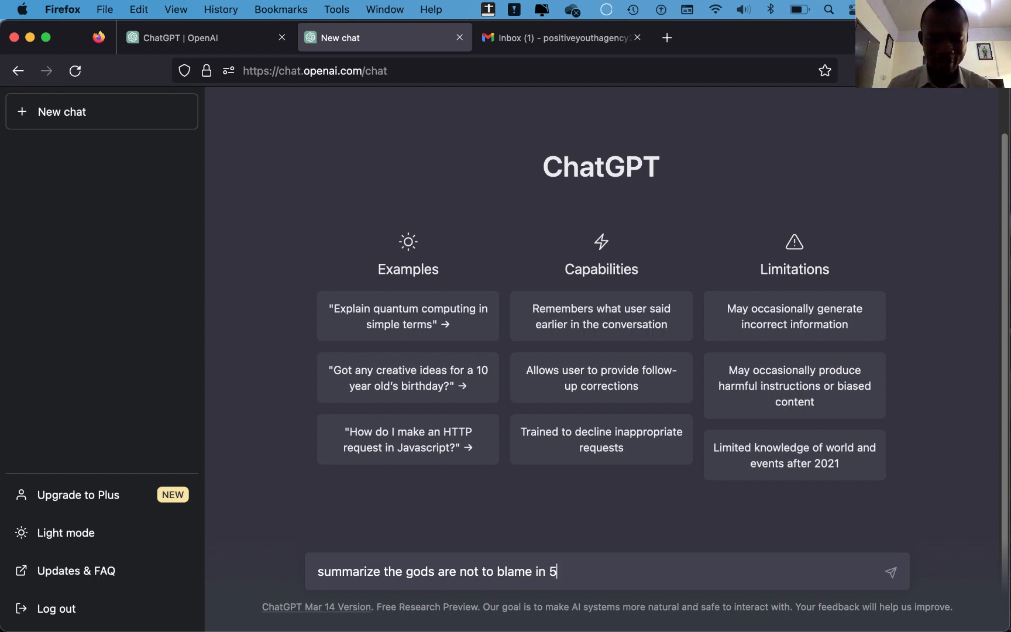
text(sente)
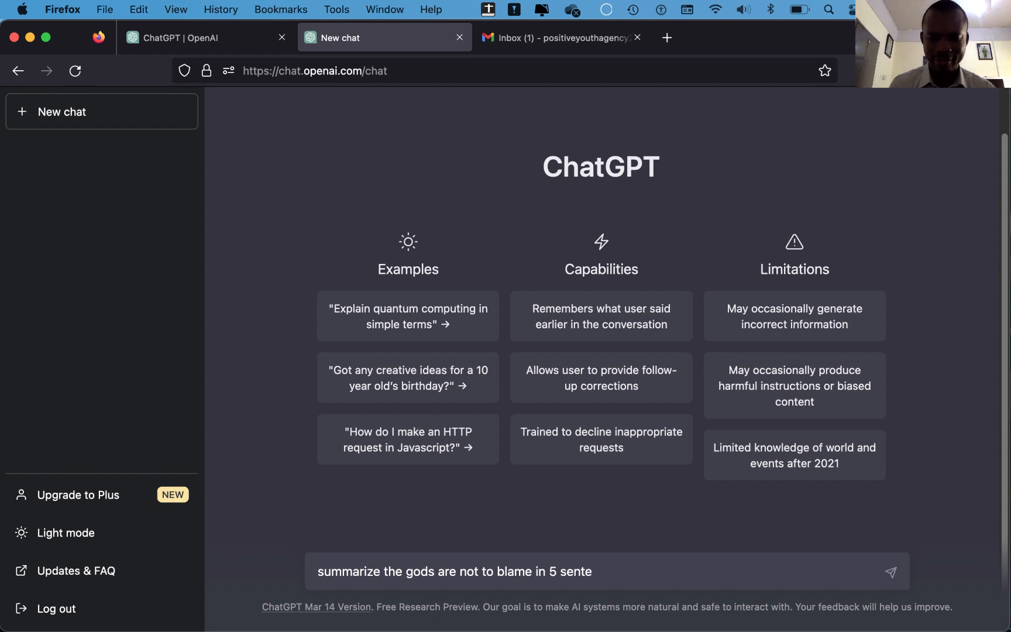
text(nces)
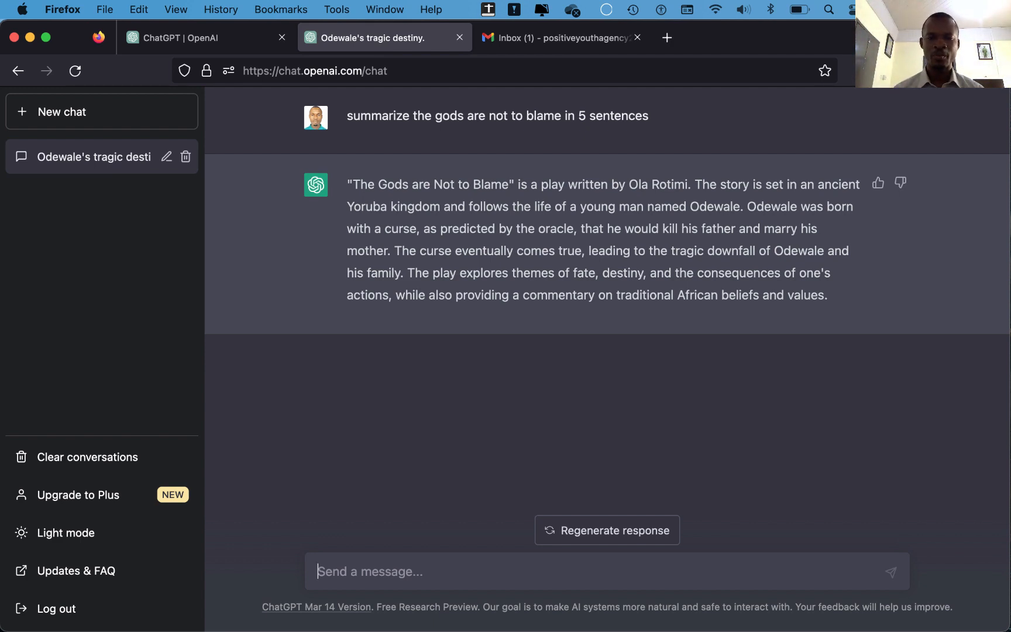
mouse_move(365, 502)
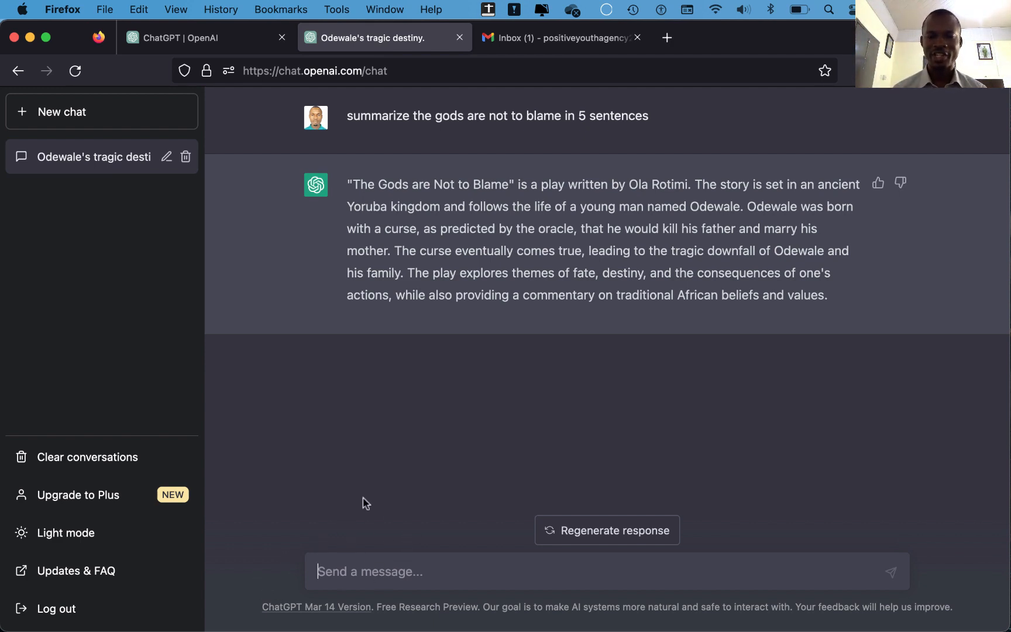
mouse_move(496, 253)
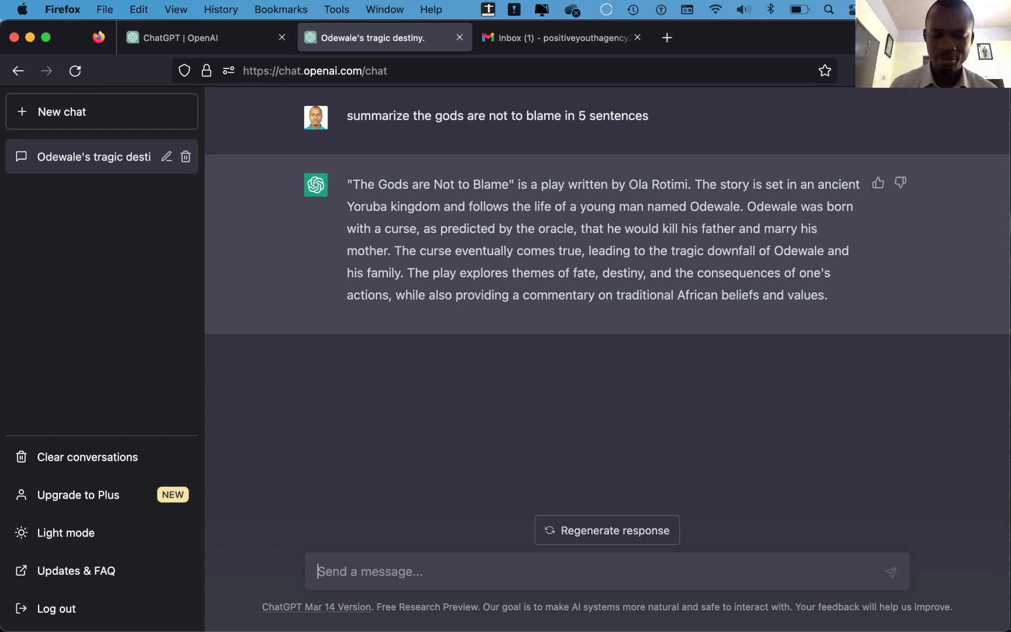
Send 'tabulate: pear mango pepper onion fruits vegetables' to ChatGPT.
text(pear)
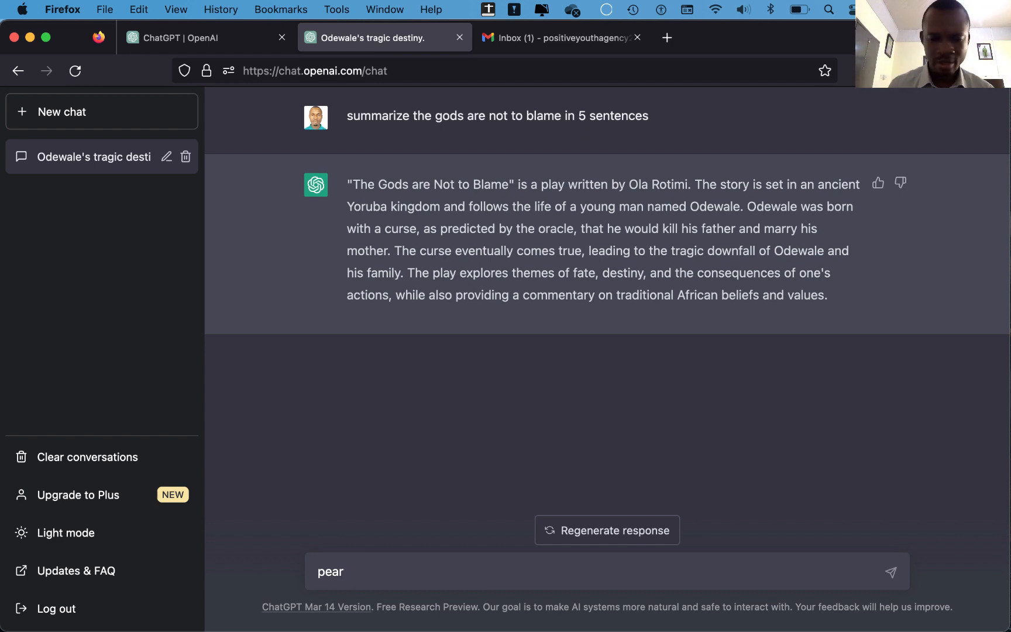
text(man)
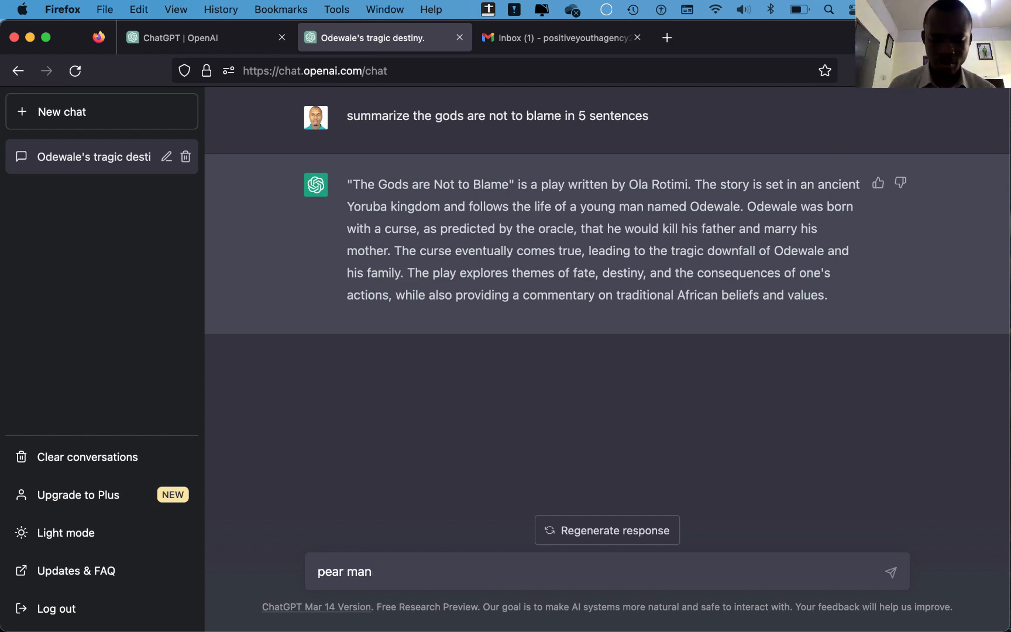
text(mango p)
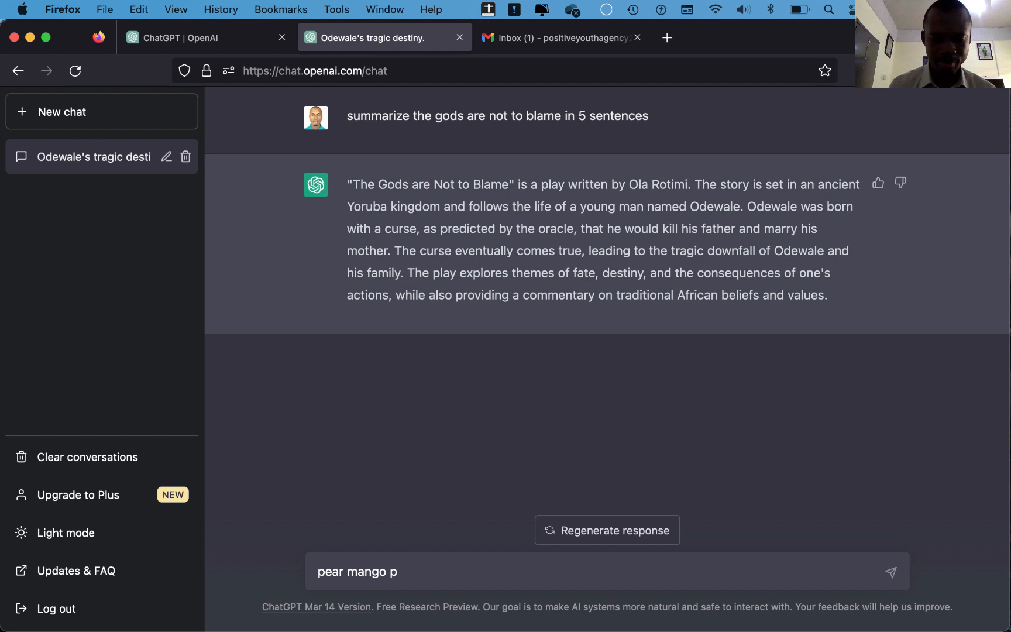
text(epper)
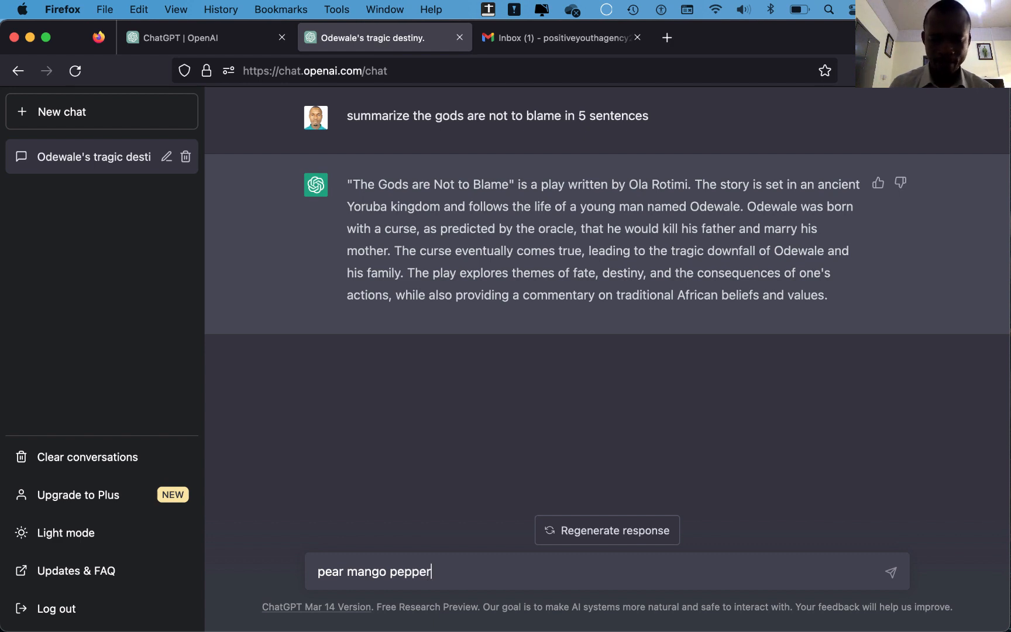
text(onion)
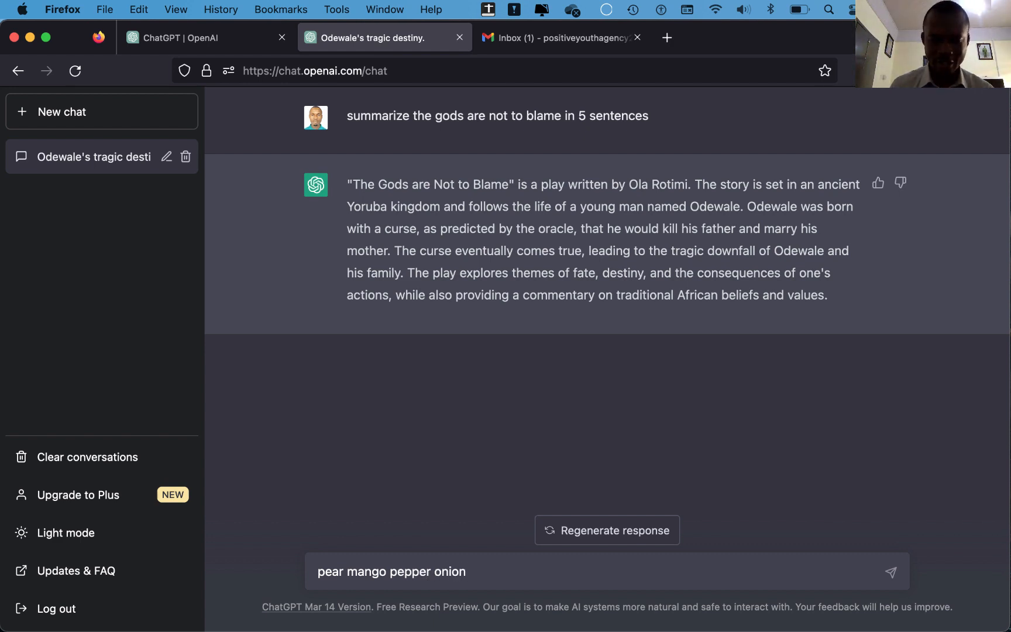
text(frui)
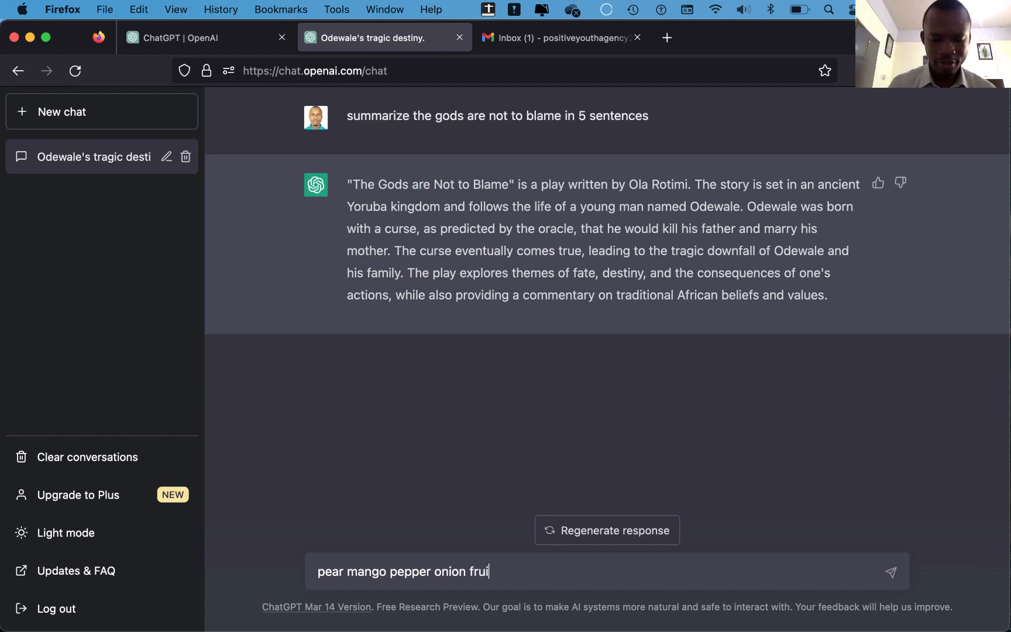
text(s)
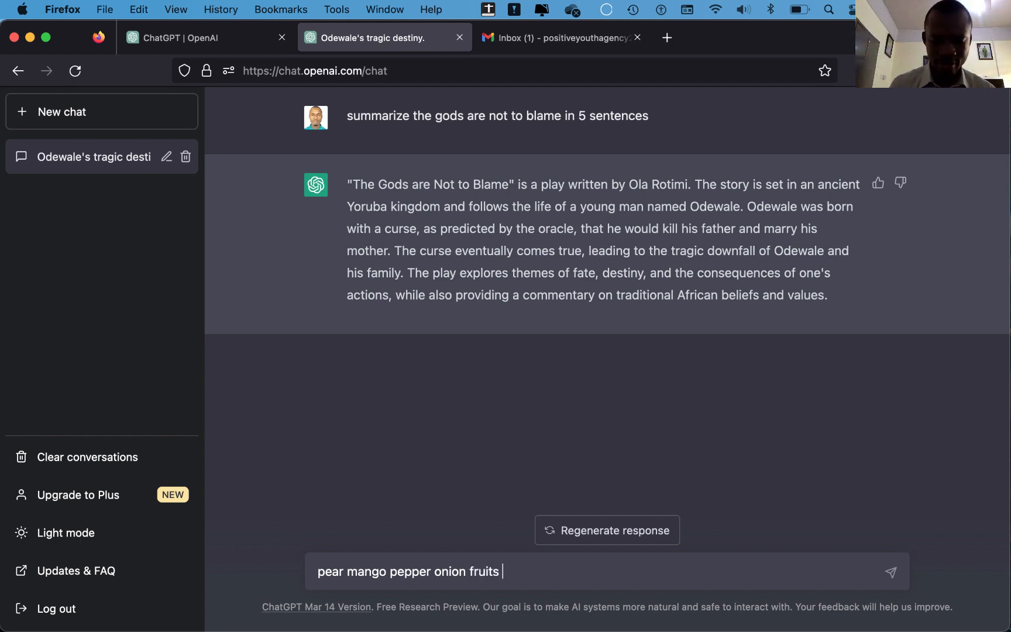
text(vegeta)
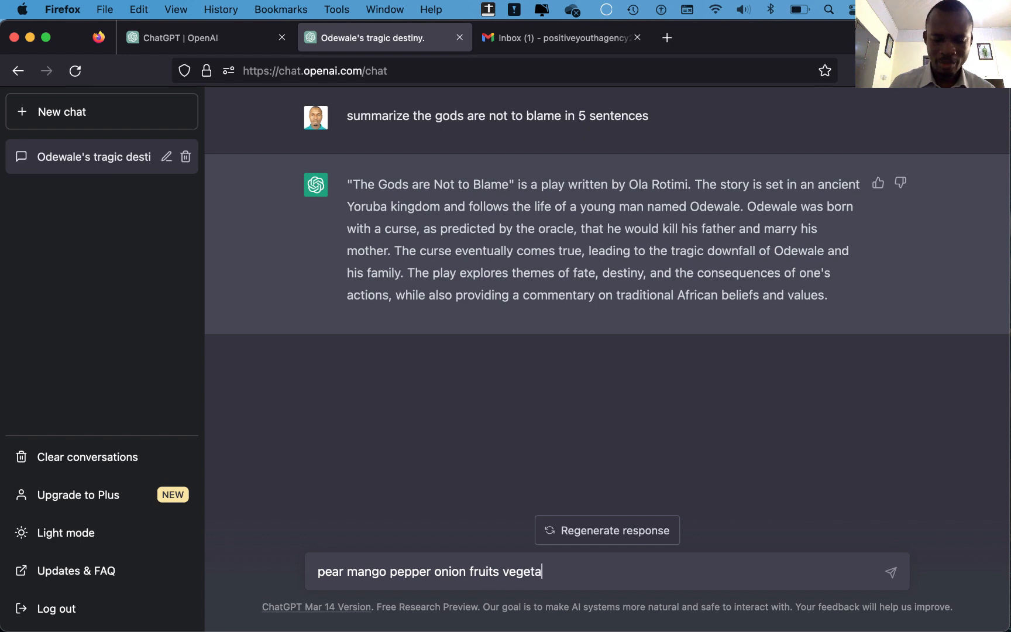
text(ble)
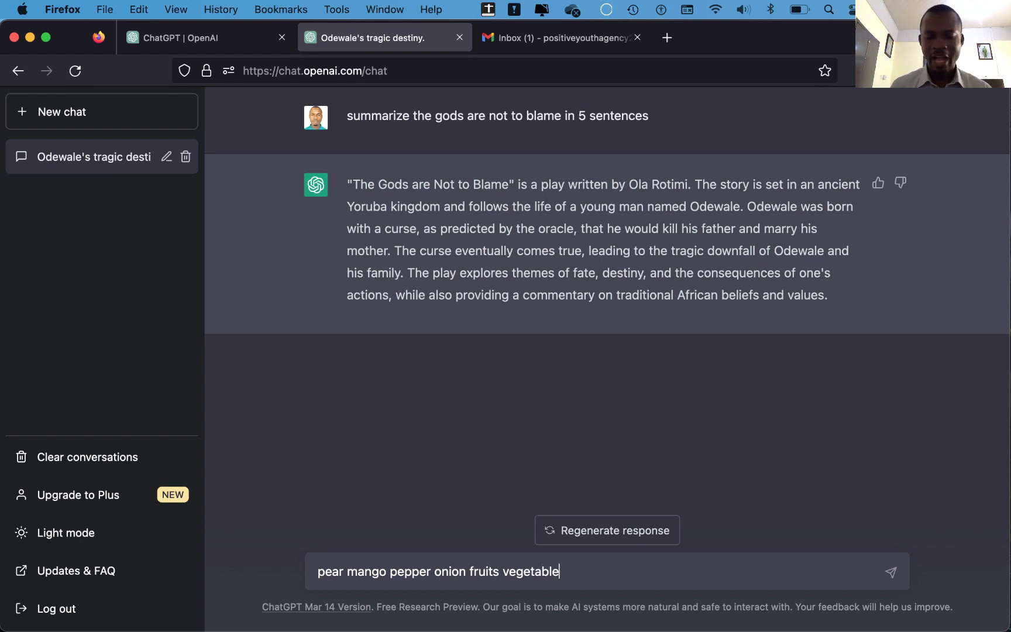
text(s)
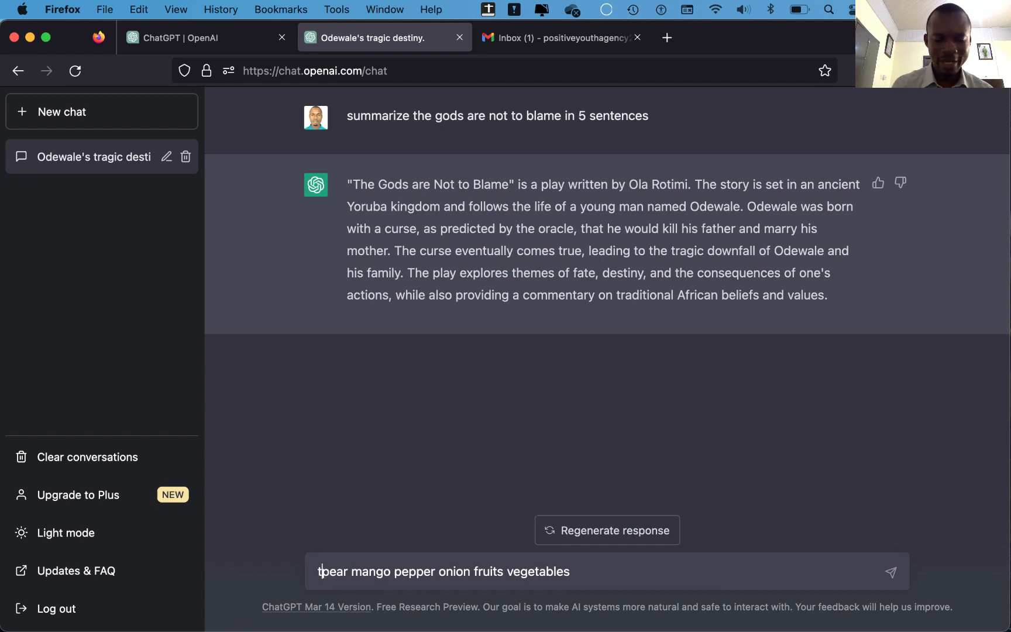
text(abu)
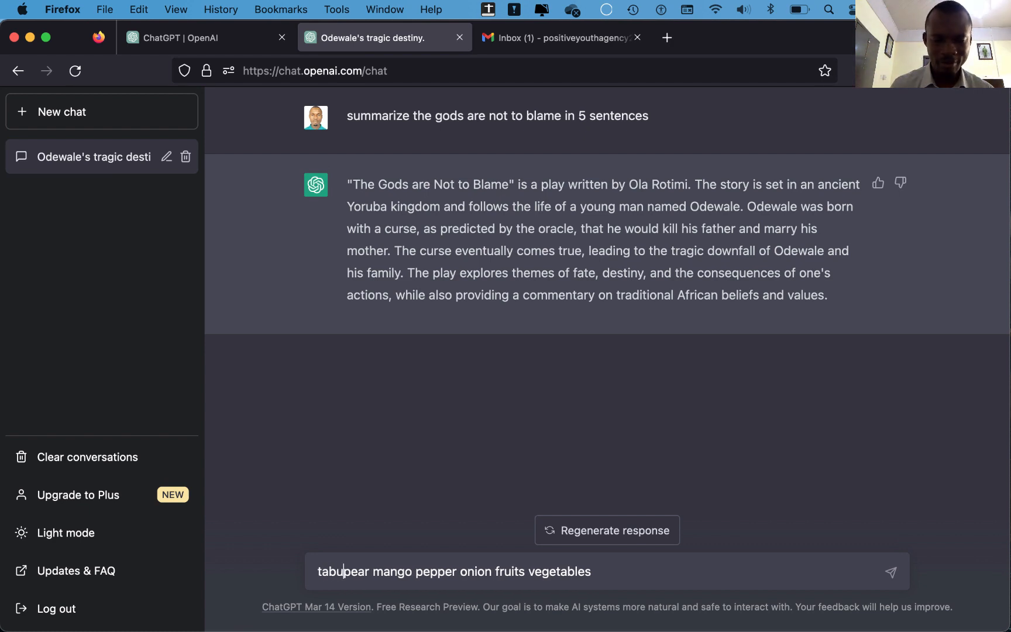
text(late)
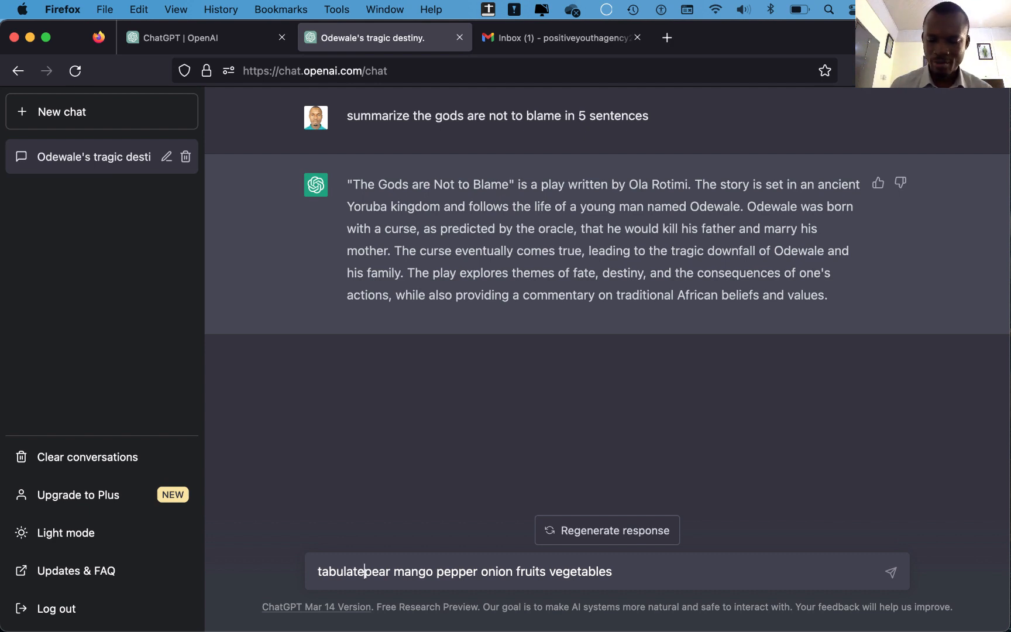
text(;)
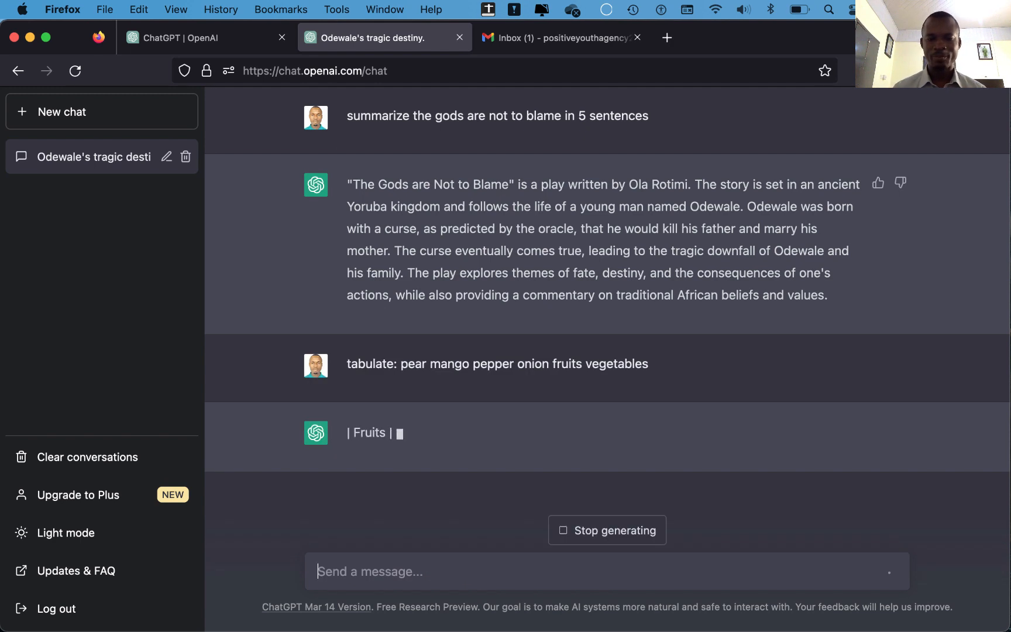
Scroll down to view the completed fruits and vegetables table.
scroll(down, 3)
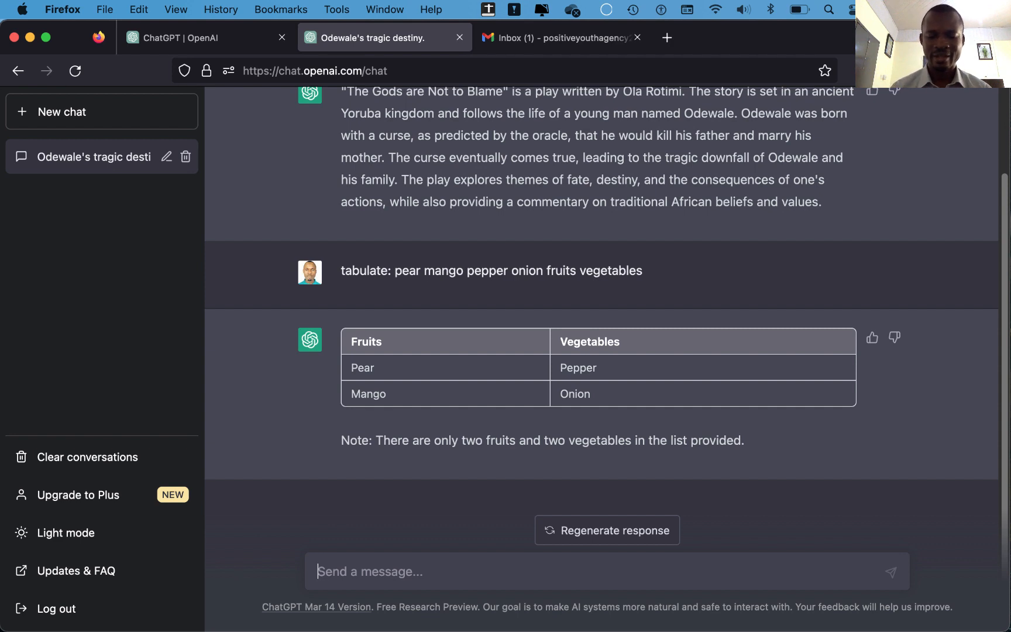
Send '4+5-2=' to ChatGPT and get the worked answer 7.
text(4)
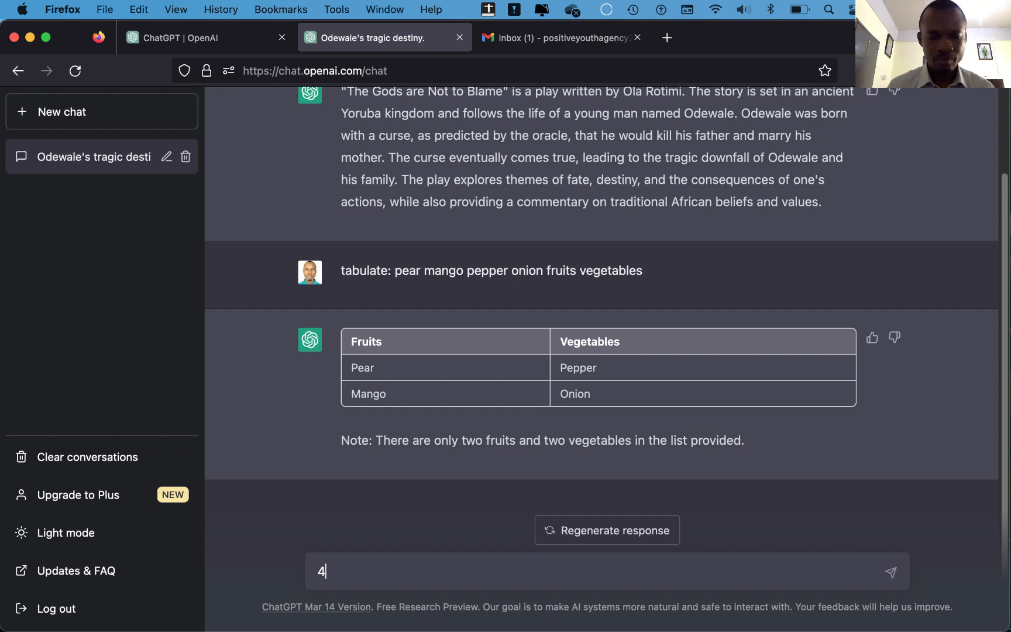
text(+5)
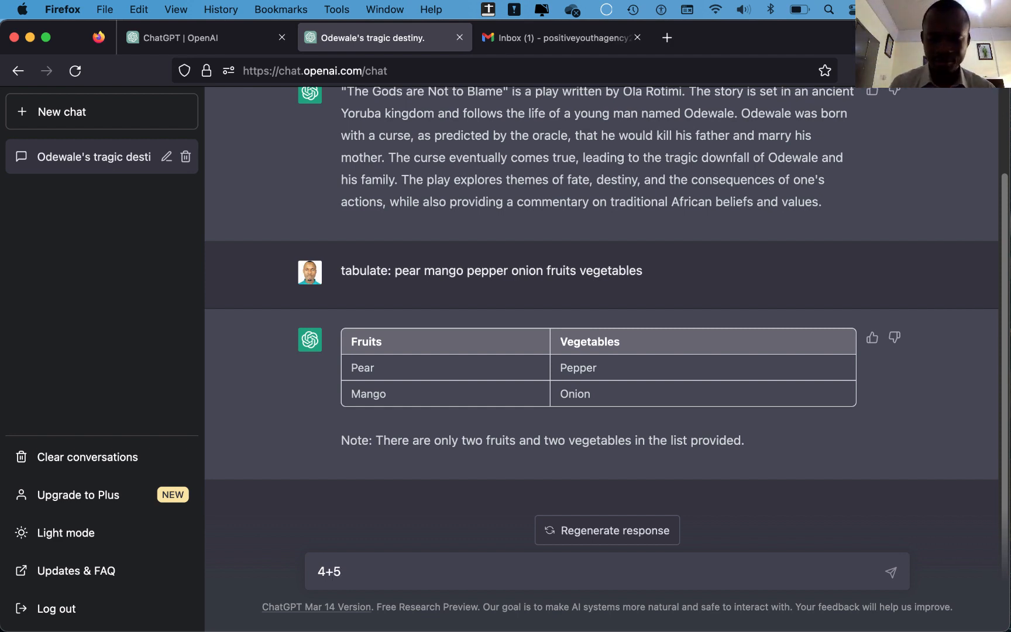
text(-)
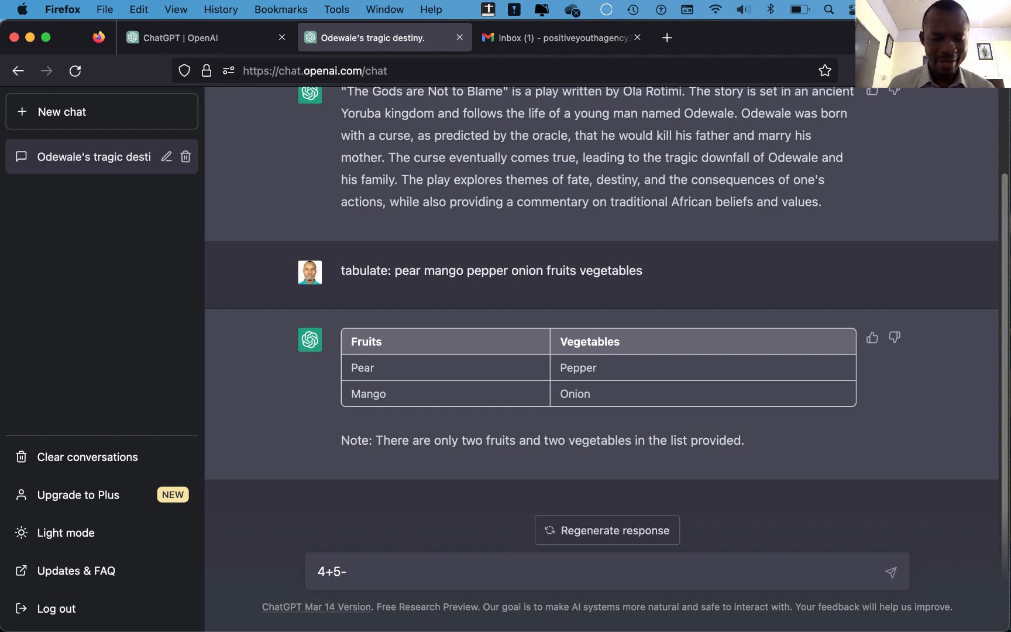
text(2)
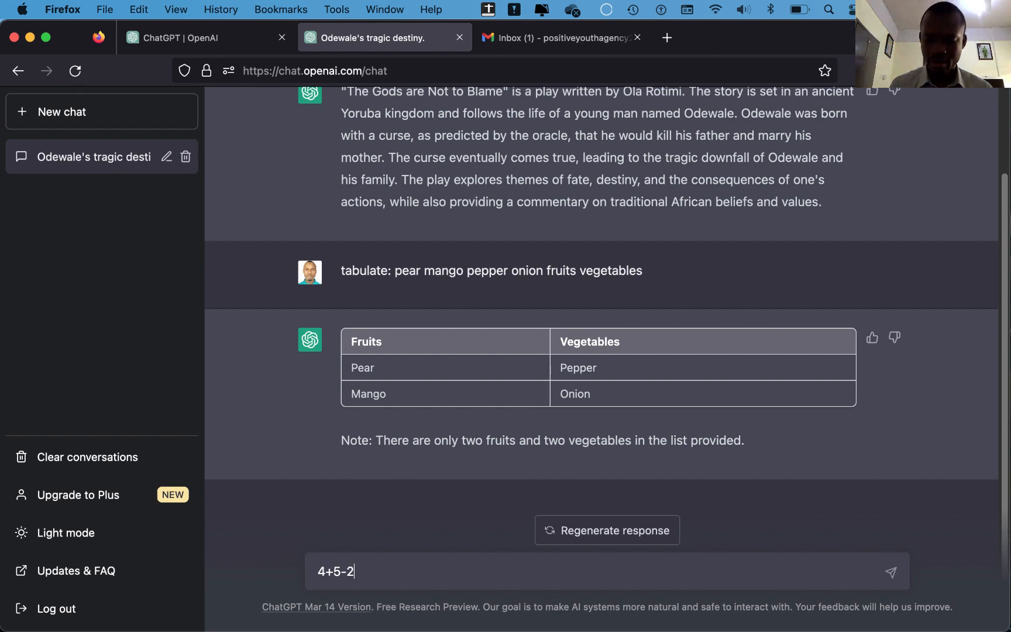
text(+)
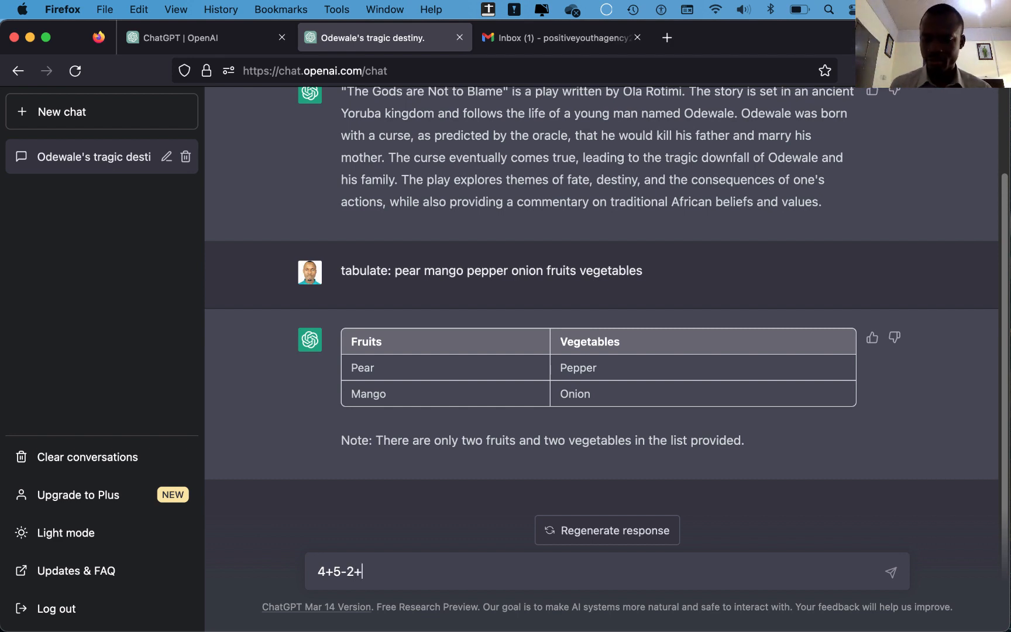
key(Return)
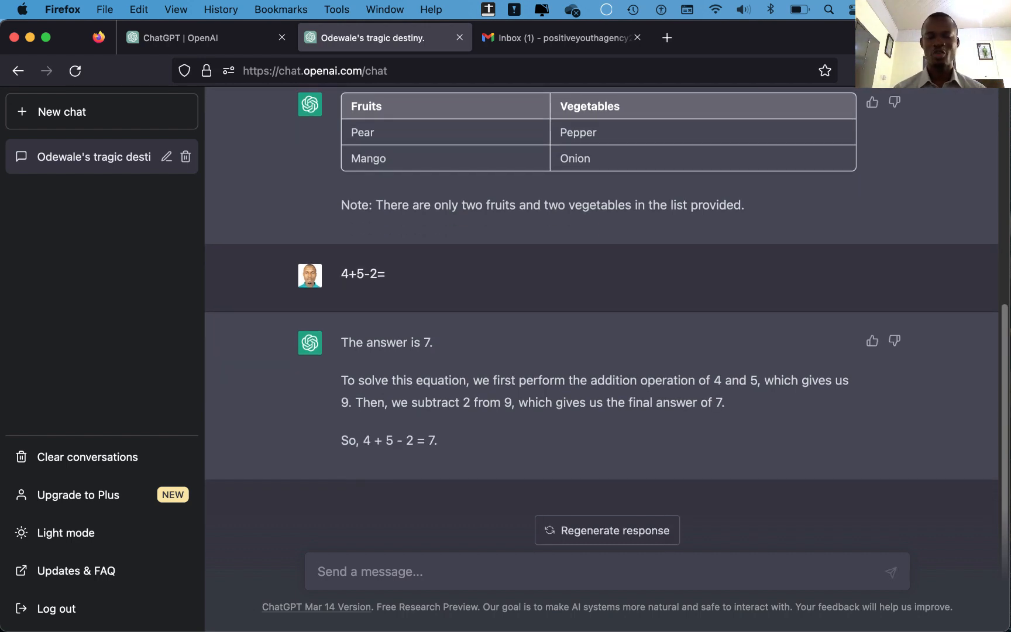
click(369, 571)
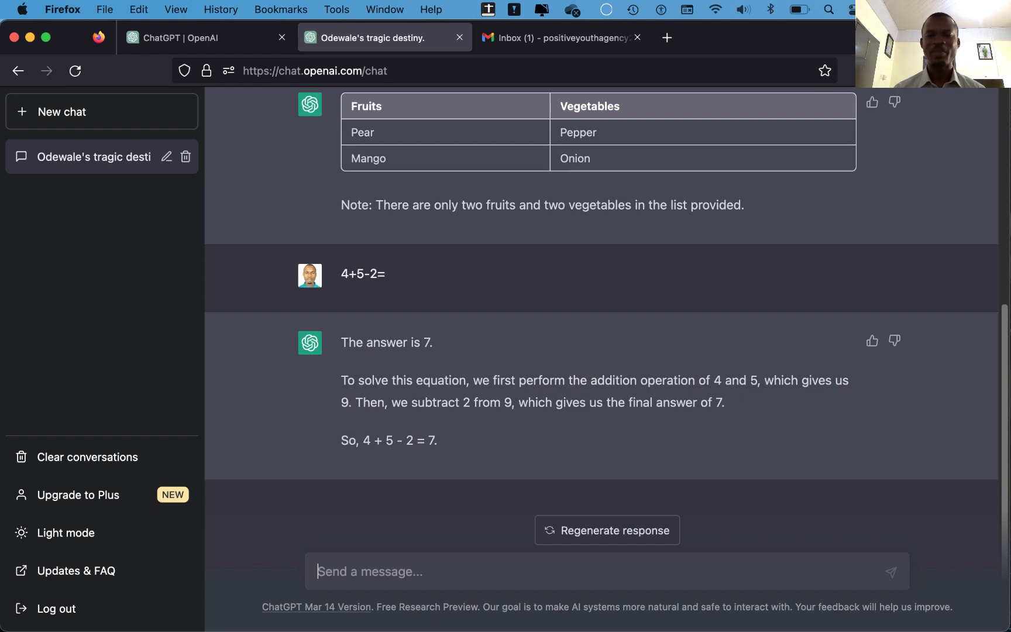